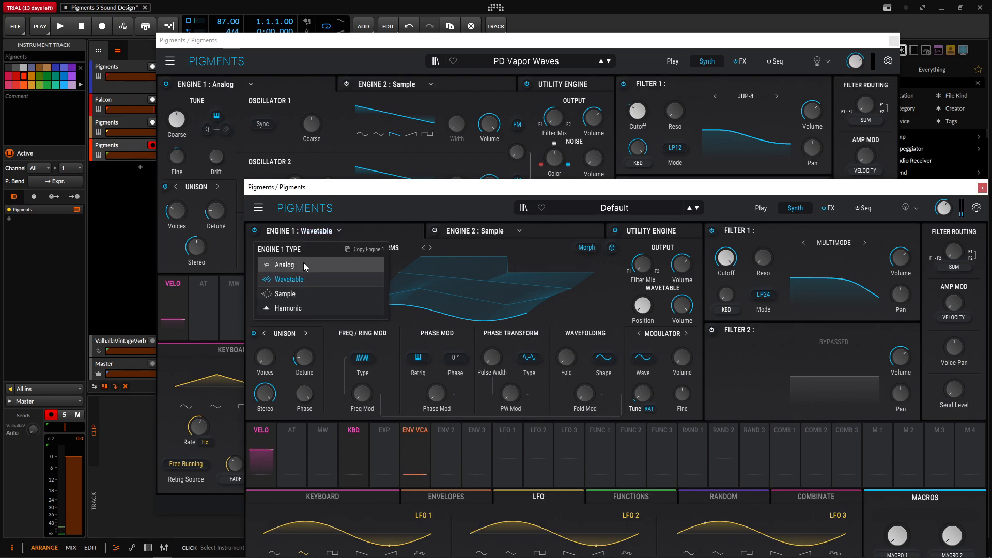
Switch Engine 1 to the Analog engine and raise unison to 3 voices.
left_click(284, 265)
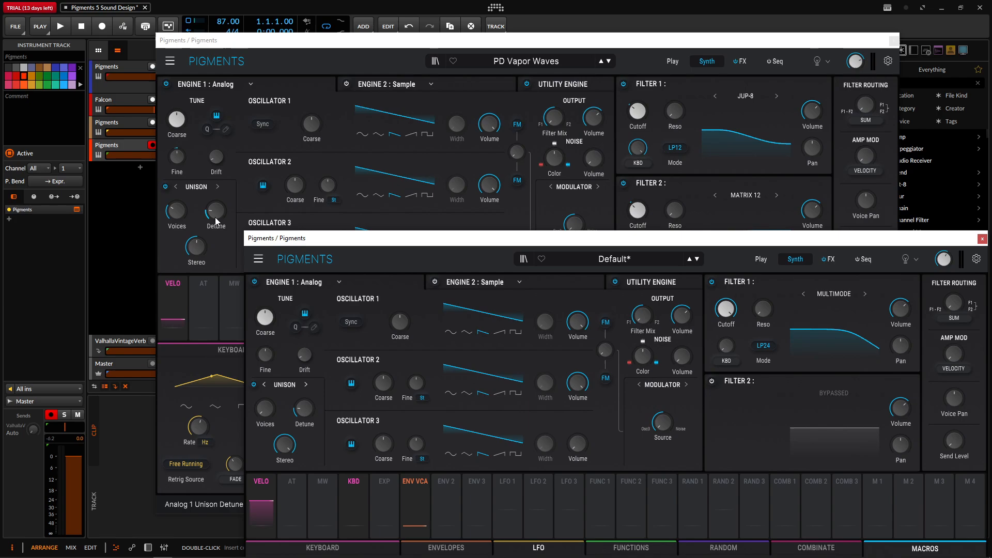
mouse_move(275, 258)
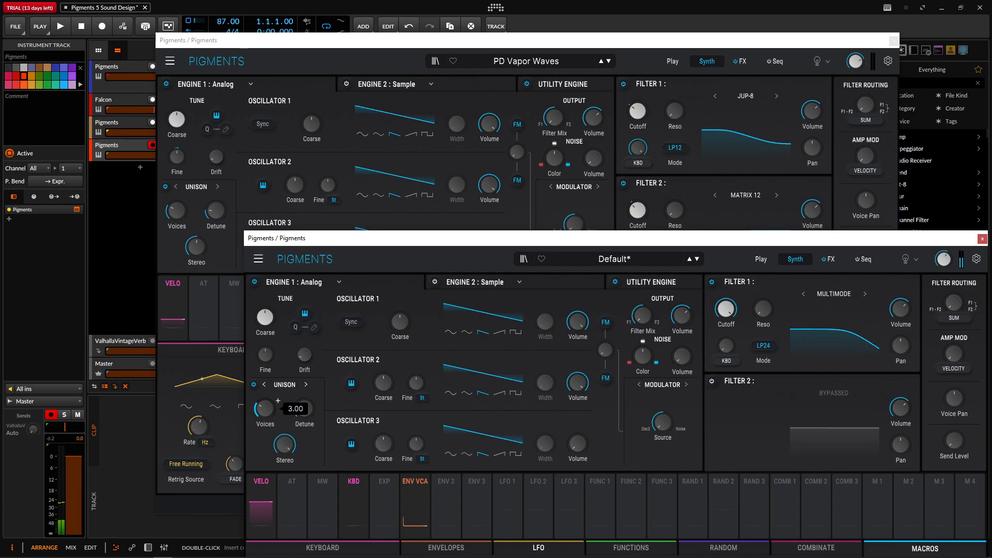
left_click_drag(304, 443, 304, 418)
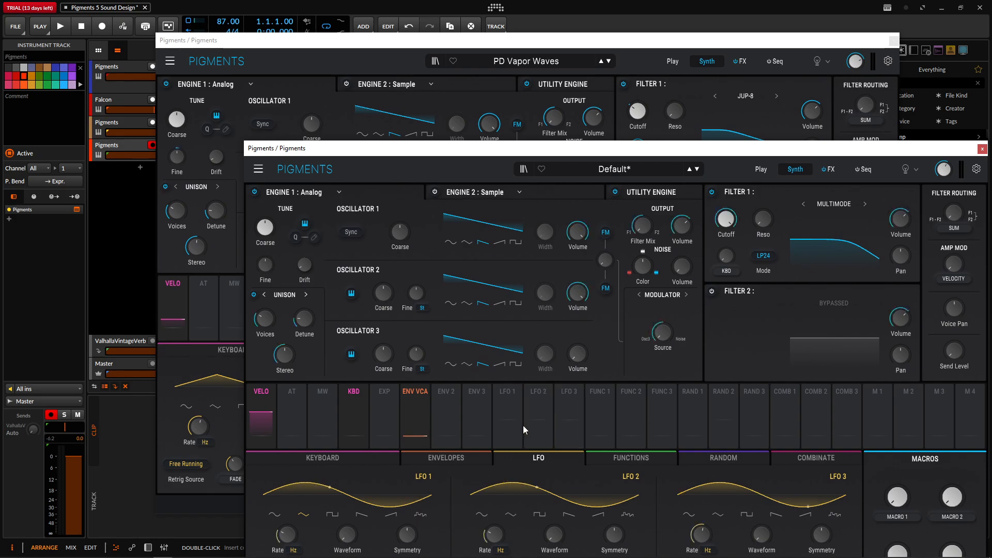
Route LFO 1 to Fine tuning at 0.15, rate 0.735 Hz, Free Running retrigger.
left_click(507, 417)
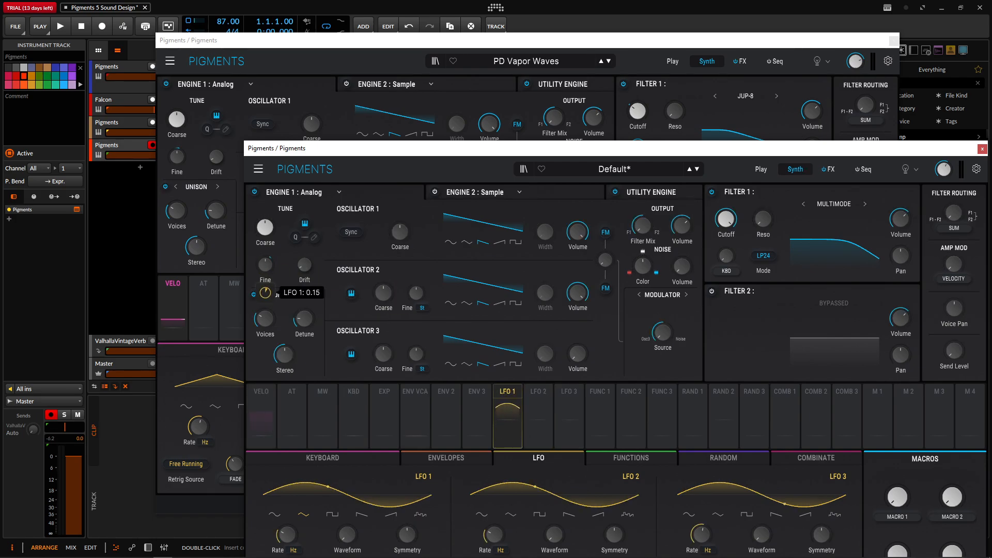
left_click_drag(265, 293, 265, 310)
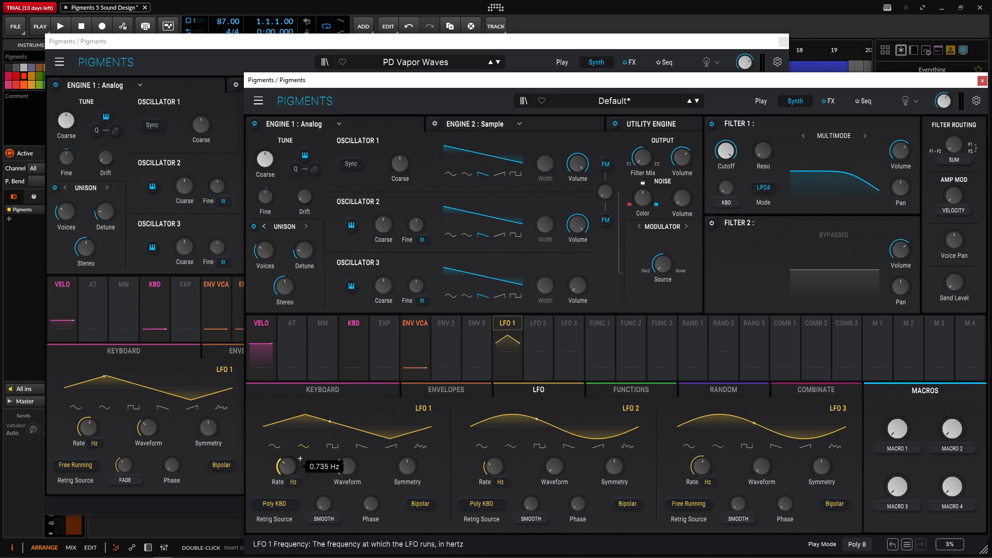
left_click_drag(283, 468, 283, 443)
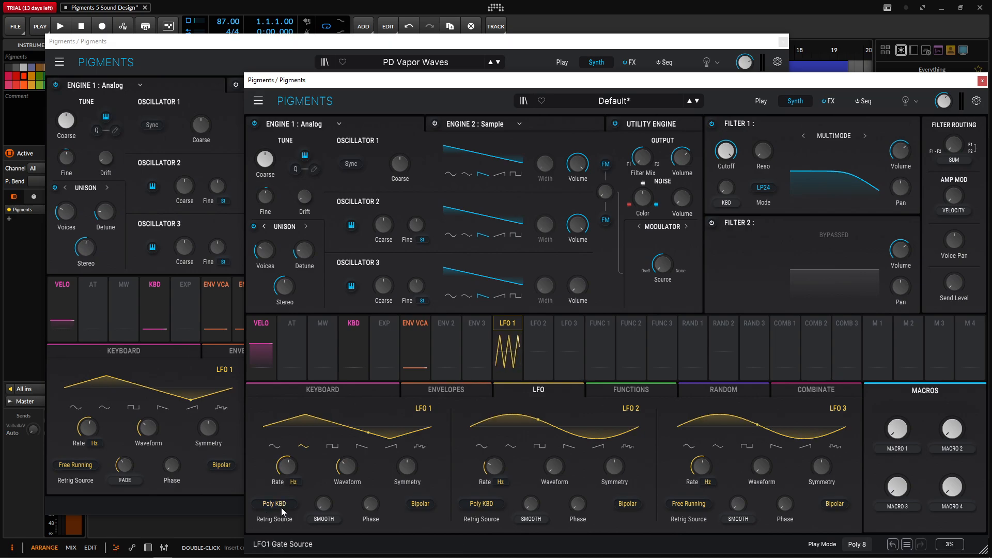
left_click(274, 504)
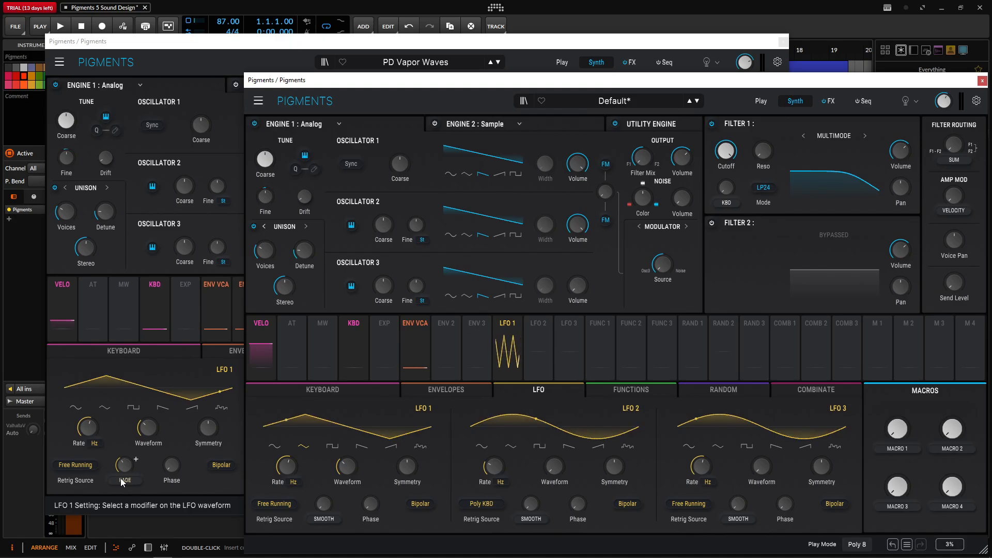
mouse_move(419, 510)
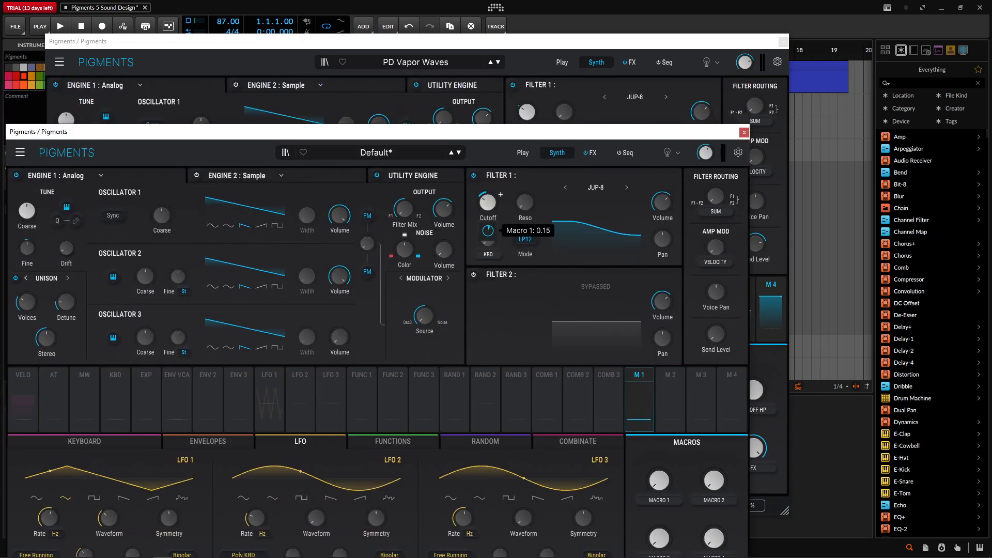
Route Macro 1 to the Filter 1 cutoff by dragging its mod ring.
left_click_drag(487, 231, 487, 238)
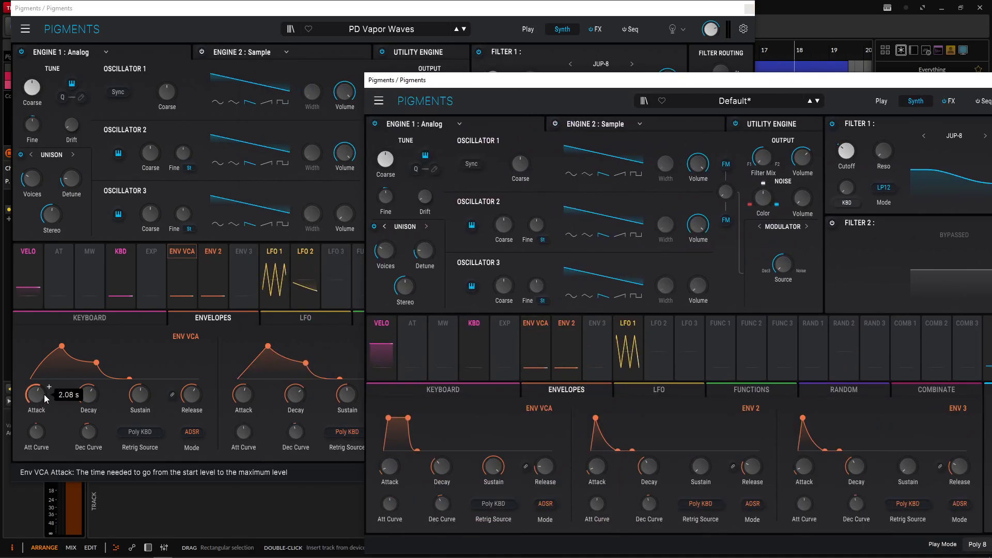
Set amp envelope attack to about 154 ms and decay 1.39 s, lower sustain, lengthen release.
left_click_drag(389, 465, 389, 456)
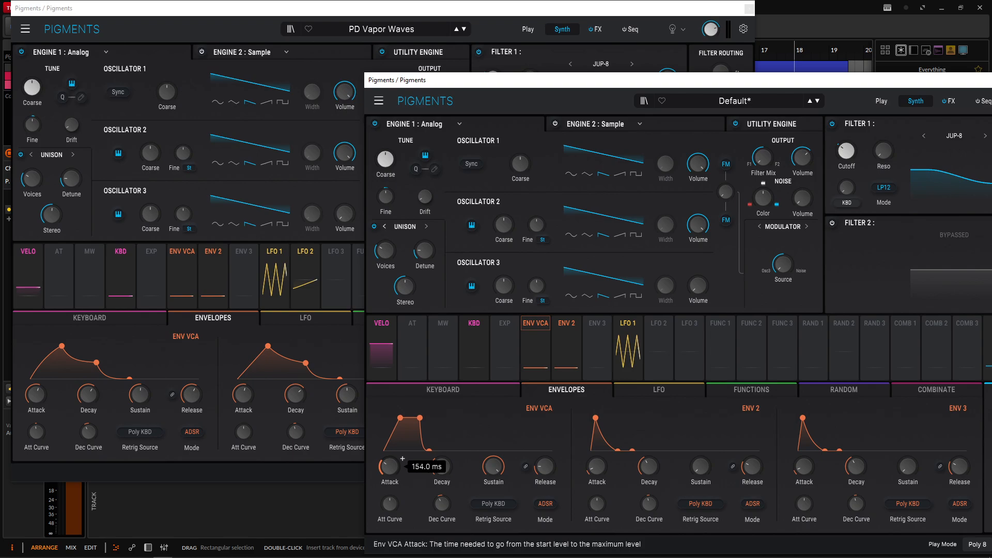
left_click_drag(389, 466, 389, 443)
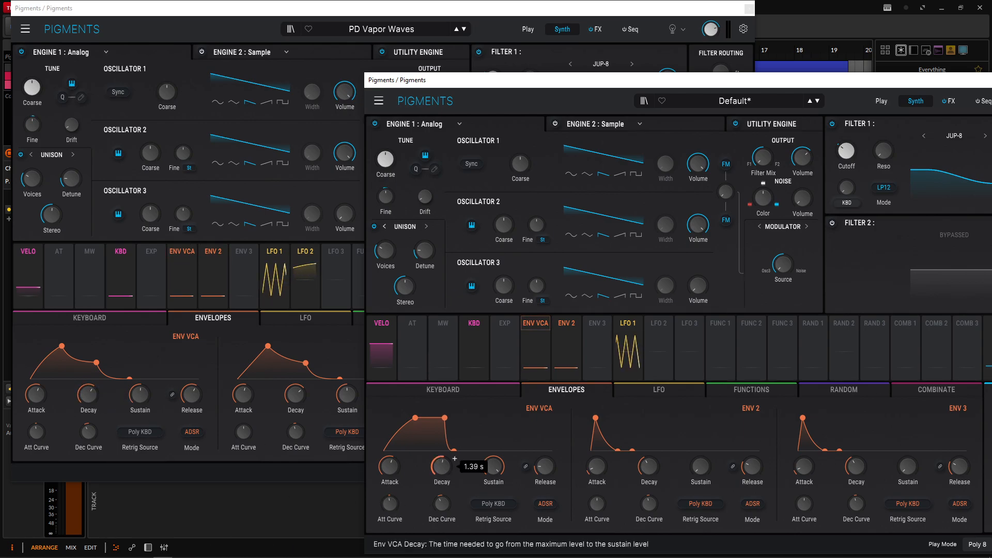
left_click_drag(442, 467, 442, 443)
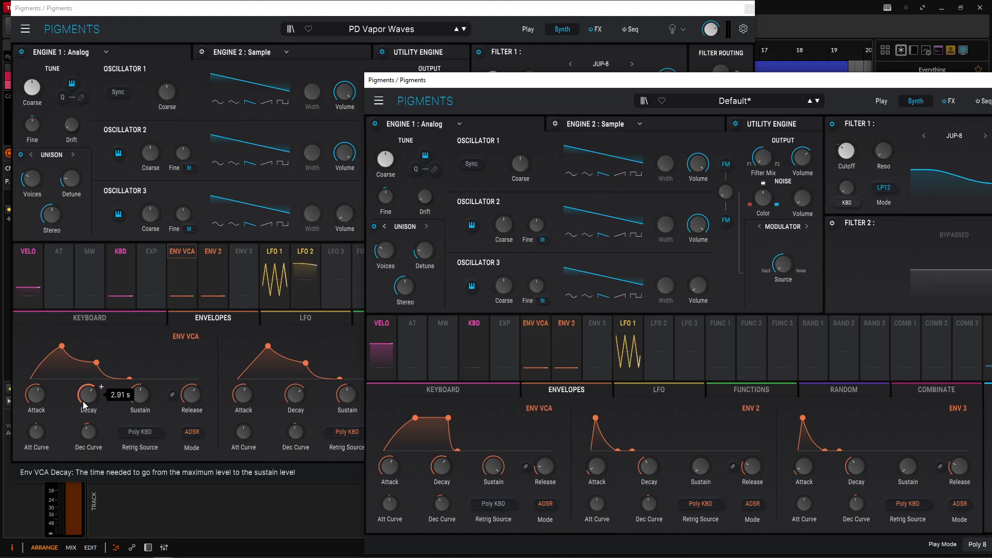
left_click_drag(442, 471, 442, 459)
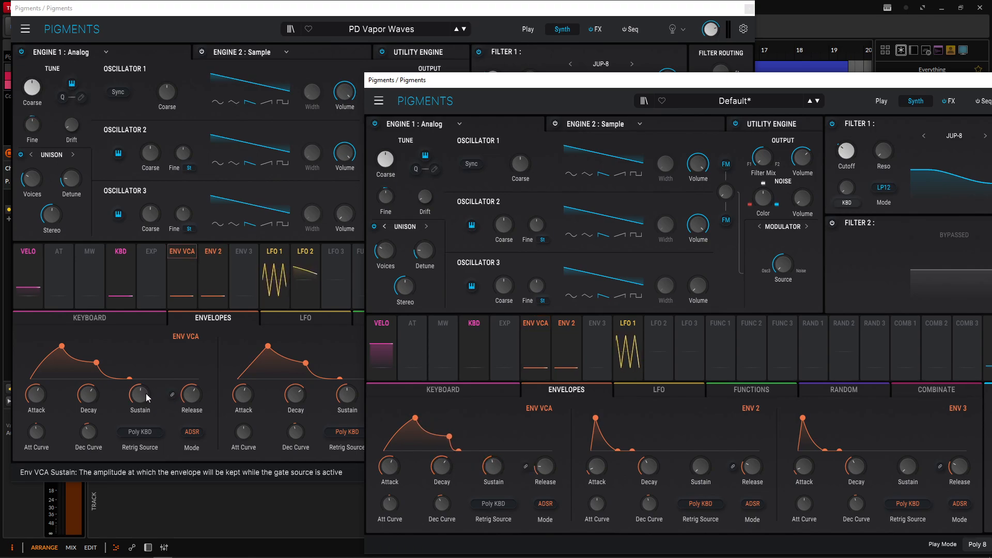
left_click_drag(493, 466, 493, 456)
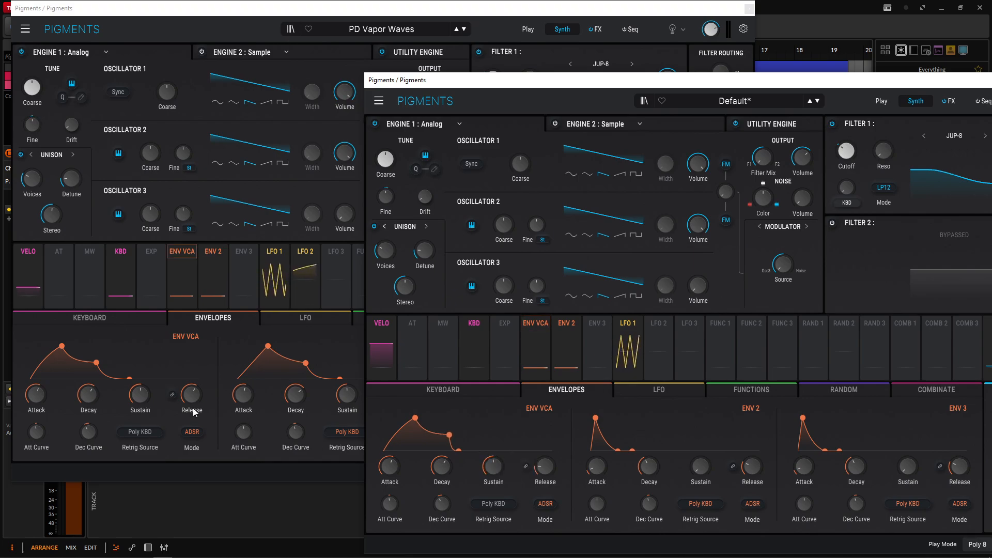
left_click_drag(545, 467, 544, 449)
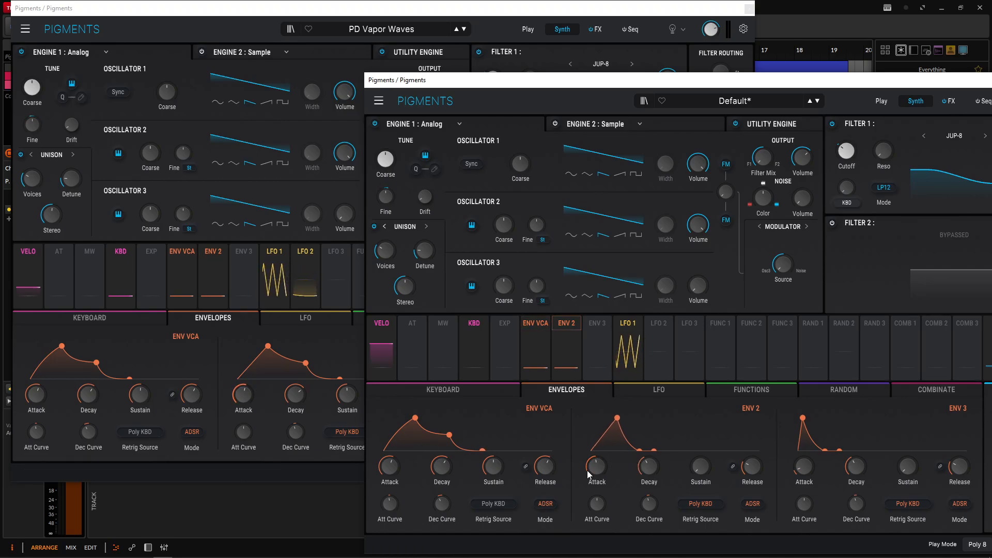
Set Envelope 2 attack to about 1.86 s, decay 2.10 s, release 2.83 s.
left_click_drag(596, 471, 596, 456)
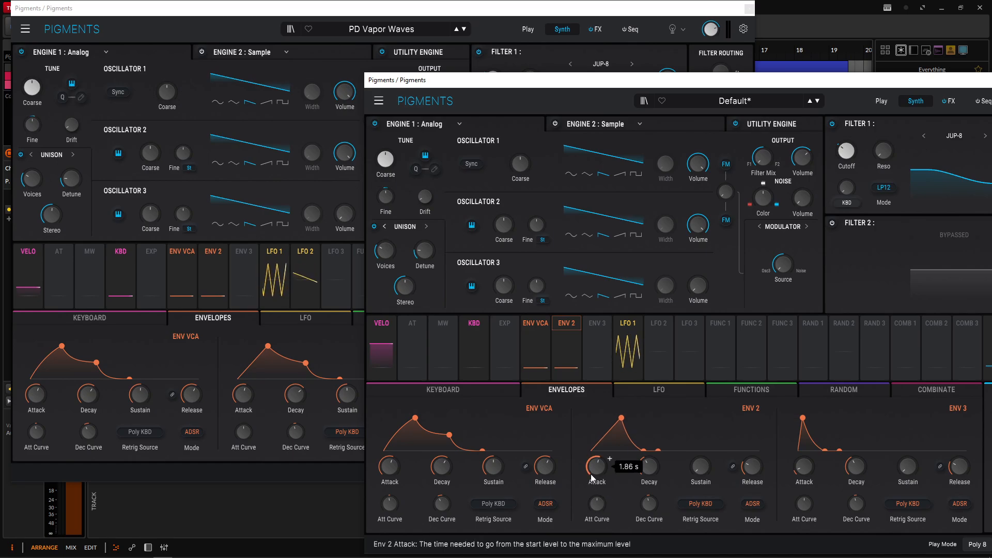
mouse_move(642, 471)
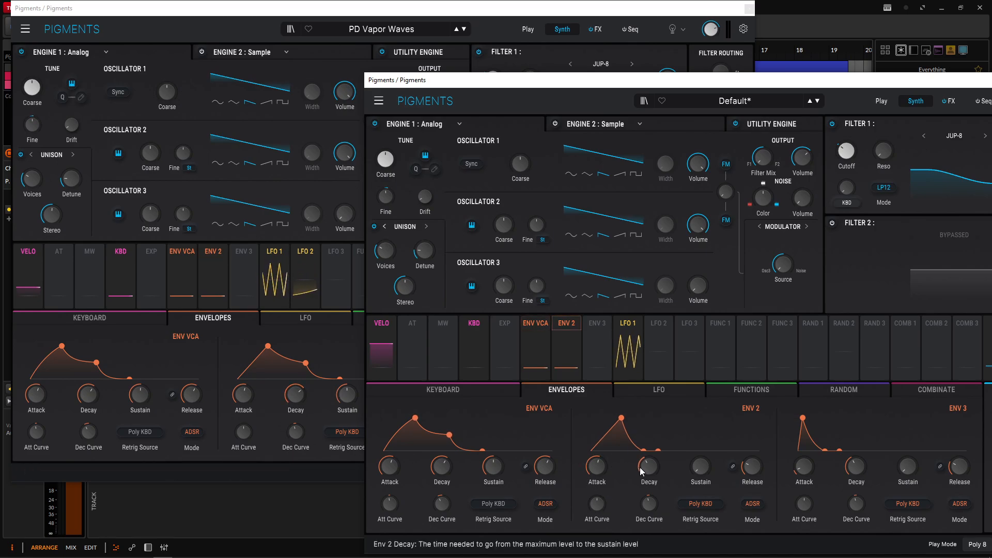
left_click_drag(649, 472, 648, 456)
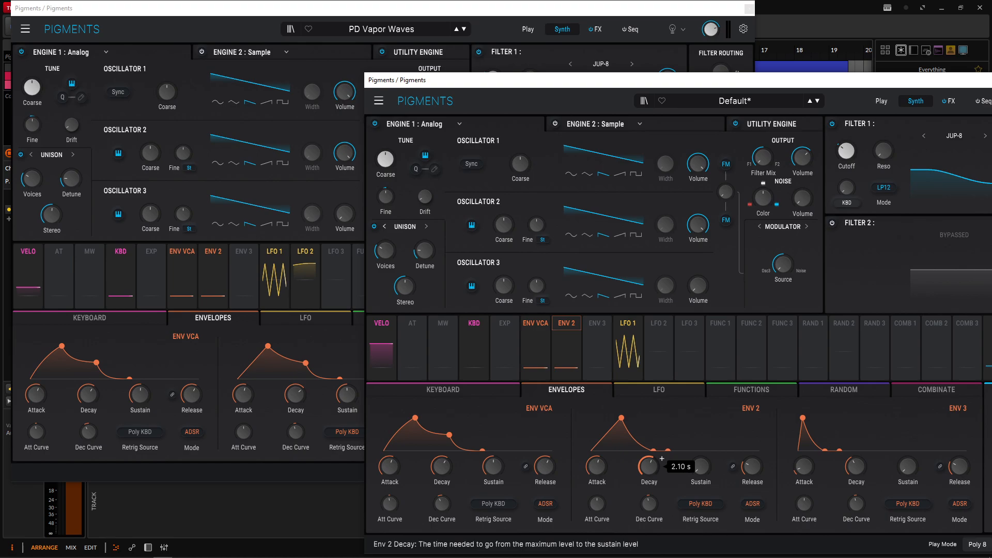
left_click_drag(648, 466, 648, 443)
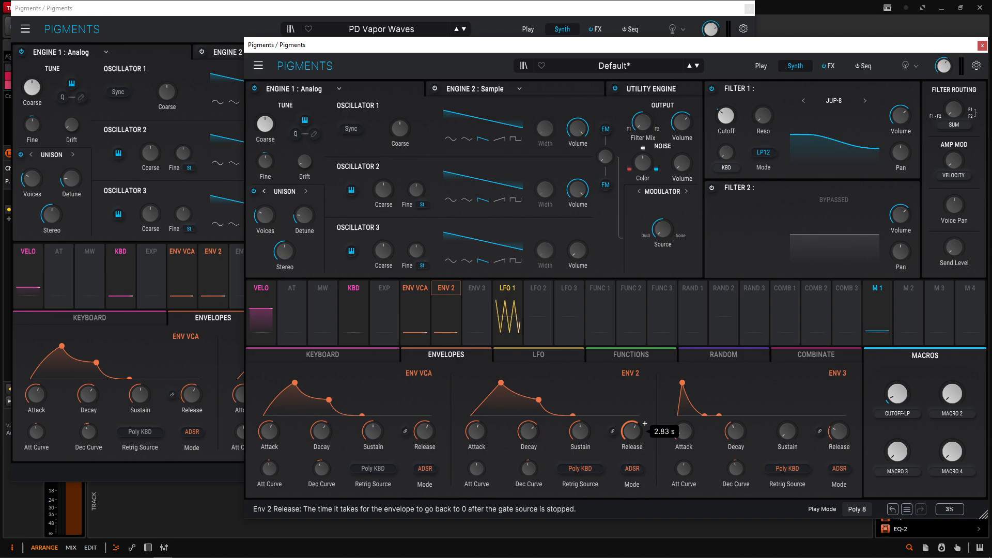
left_click_drag(631, 434, 631, 439)
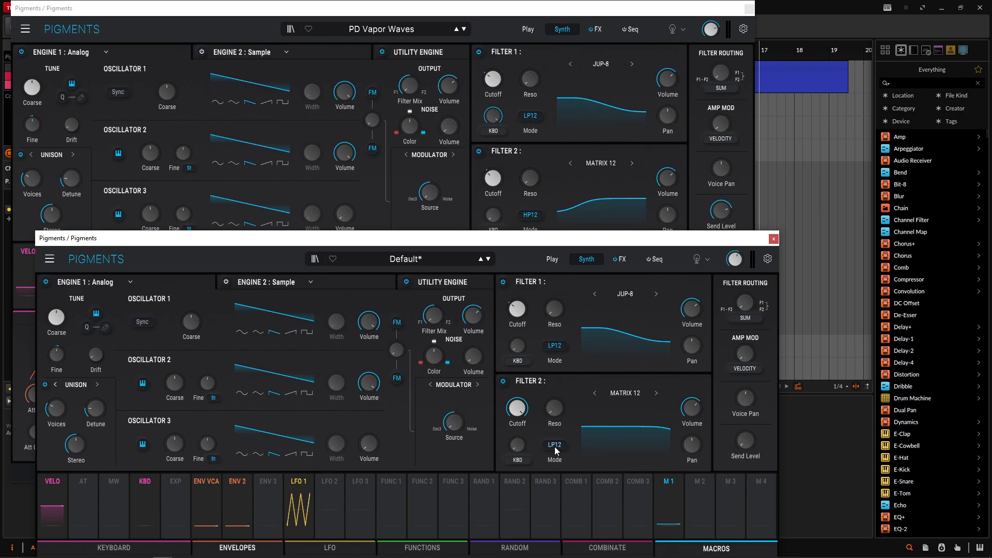
Change Filter 2 mode to HP12 and inspect the reference's Macro 2 cutoff routing.
left_click(555, 445)
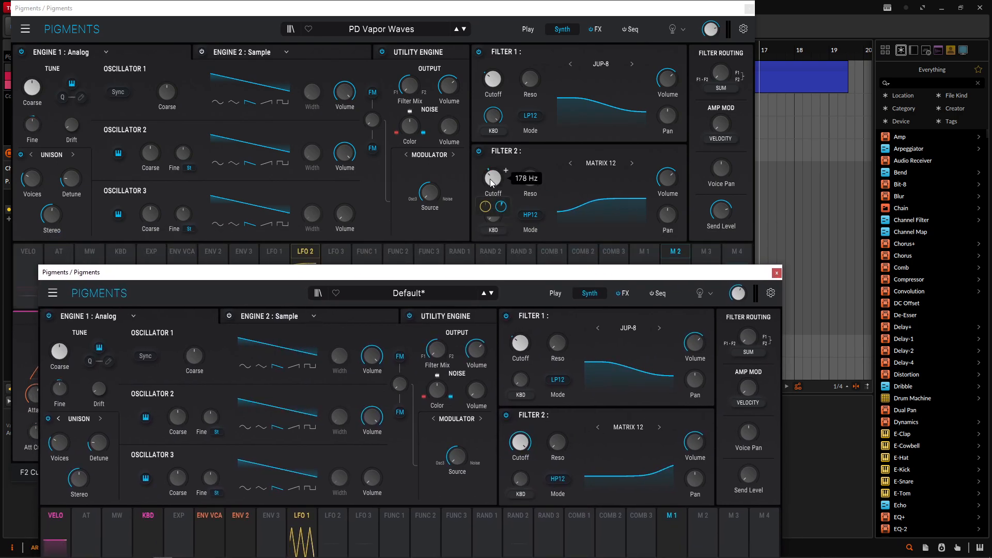
mouse_move(521, 237)
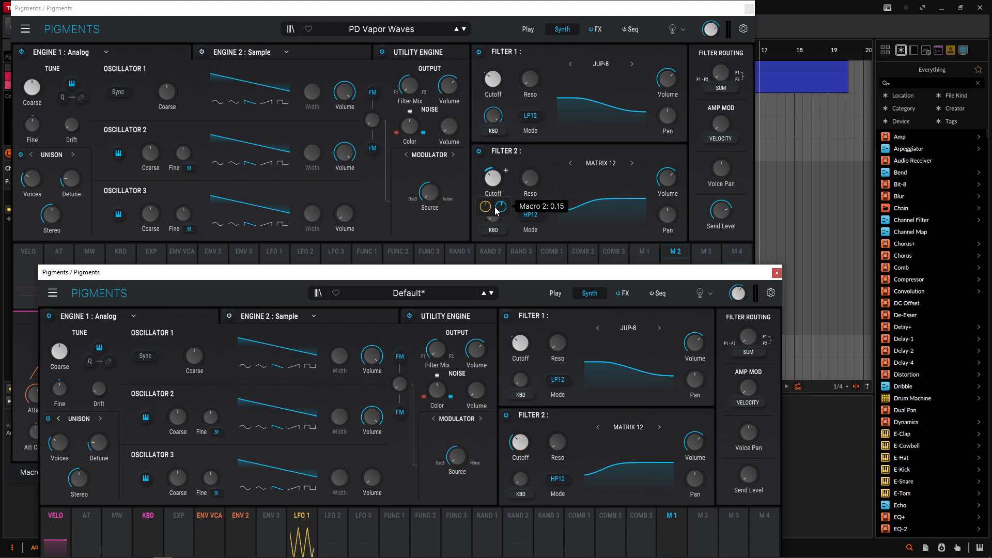
left_click(305, 251)
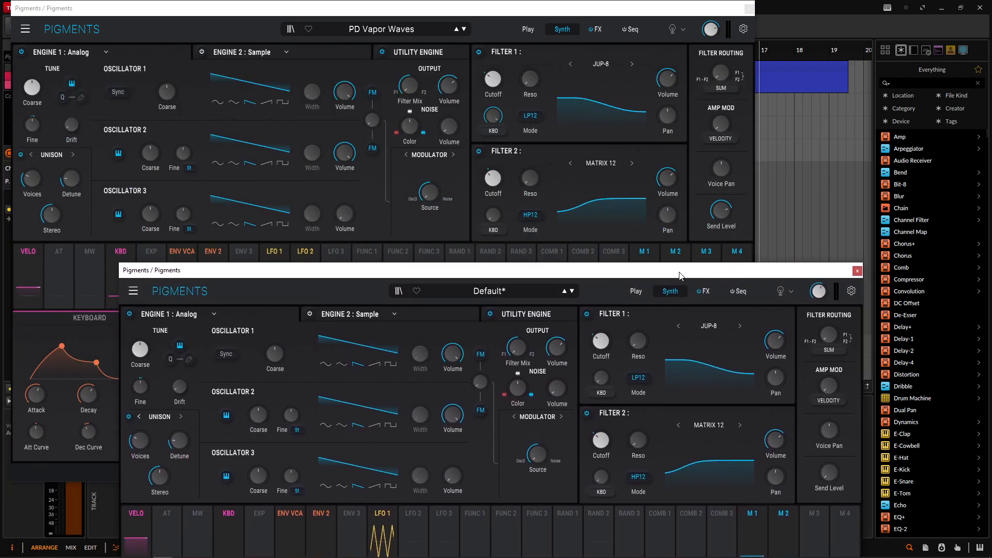
left_click_drag(681, 270, 582, 267)
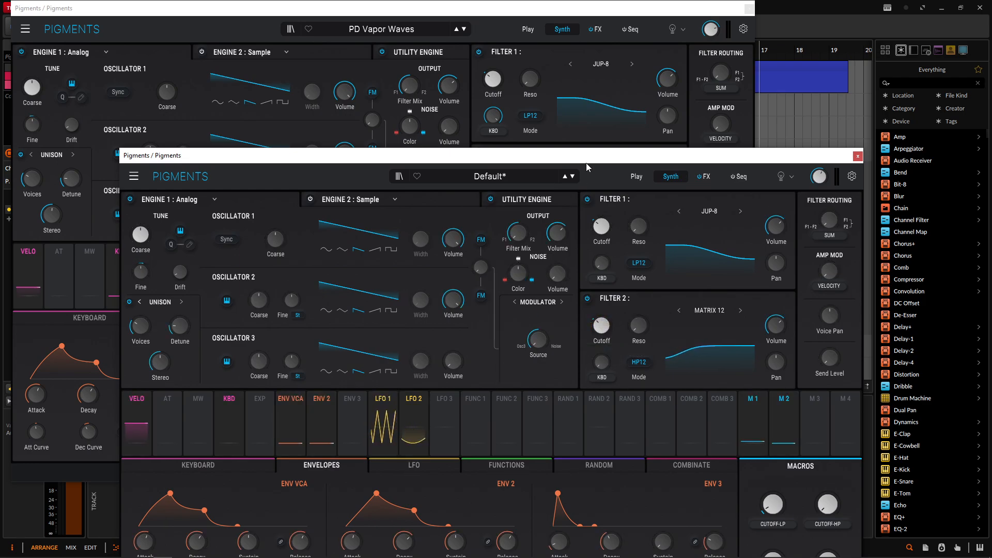
Bring the PD Vapor Waves window forward and inspect its LFO 2 settings.
left_click(859, 156)
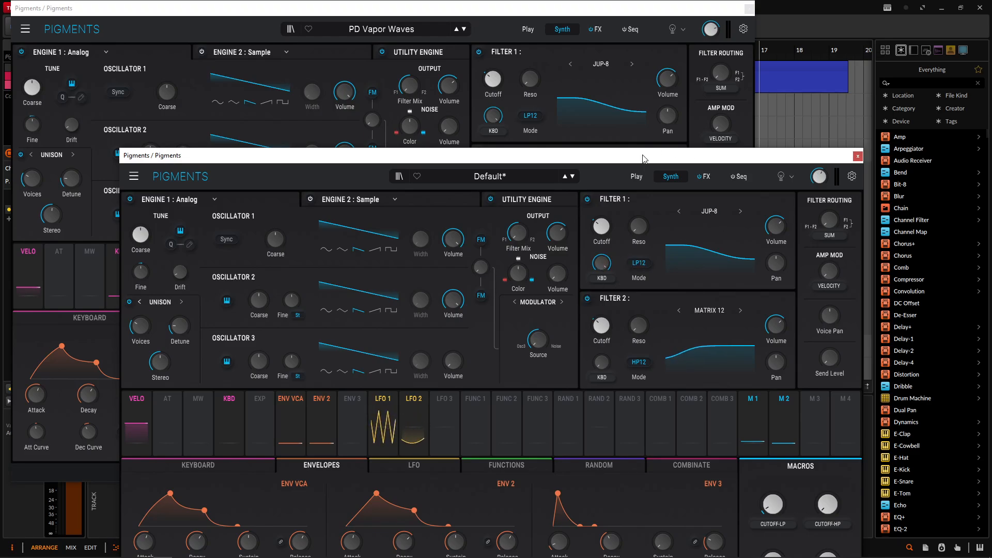
left_click(858, 156)
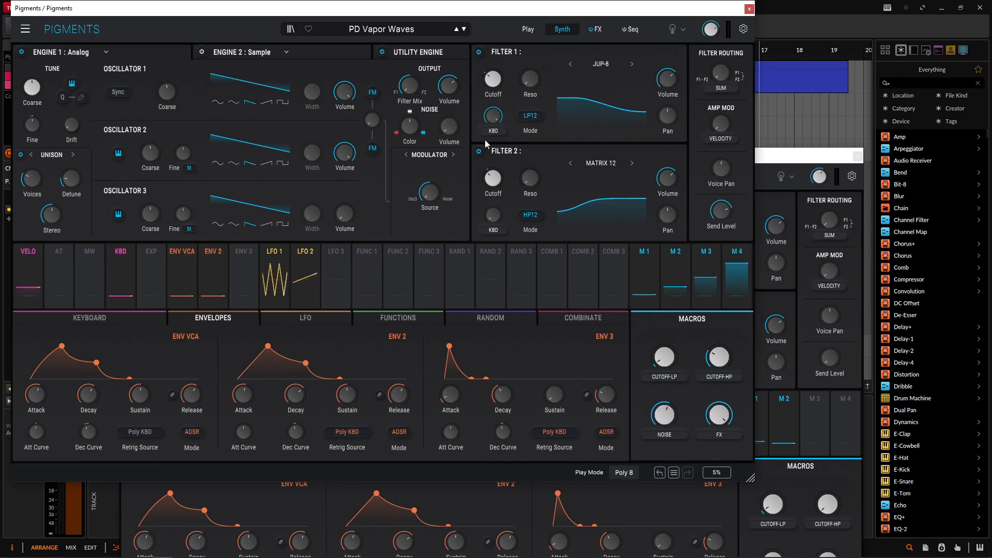
left_click(305, 318)
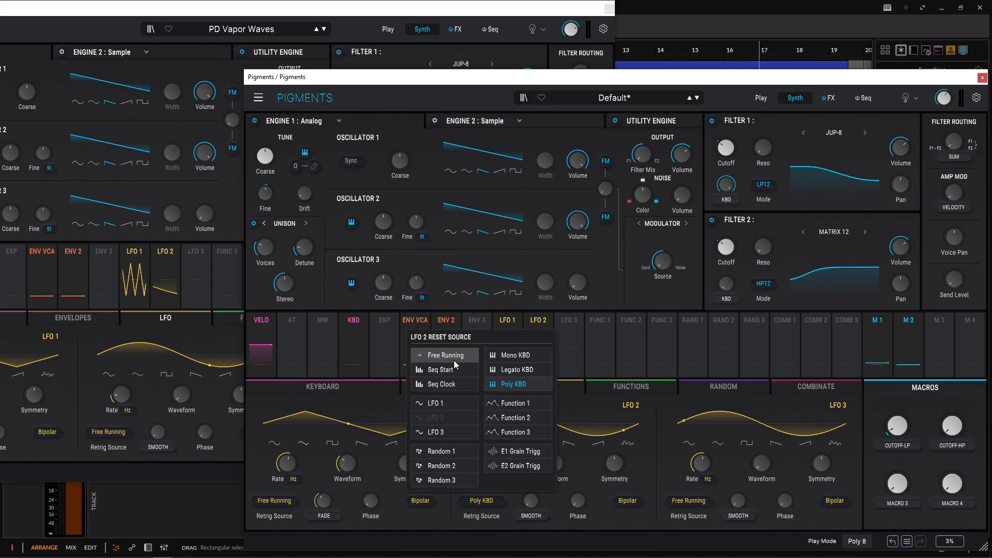
Make LFO 2 Free Running and slow its rate to about 0.137 Hz.
left_click(513, 384)
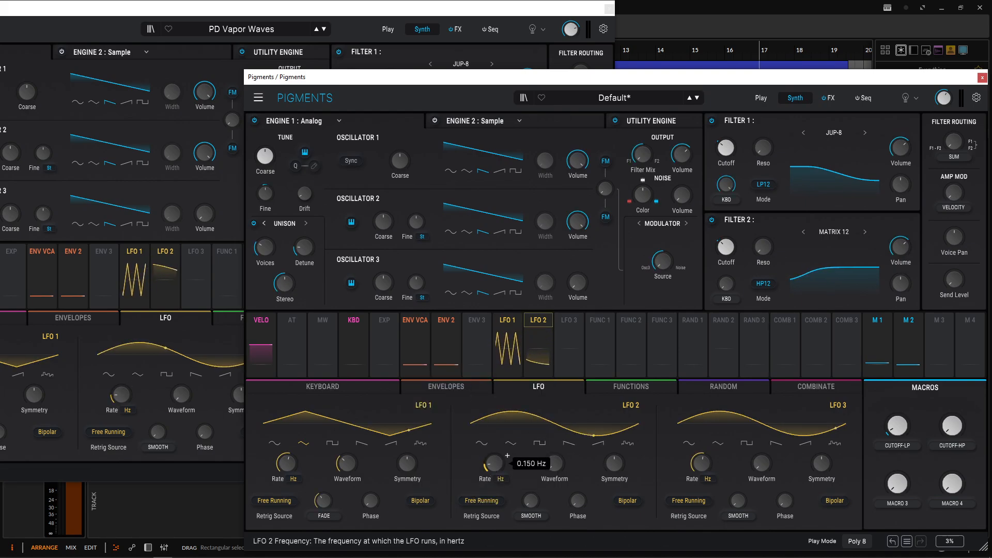
left_click_drag(490, 464, 489, 471)
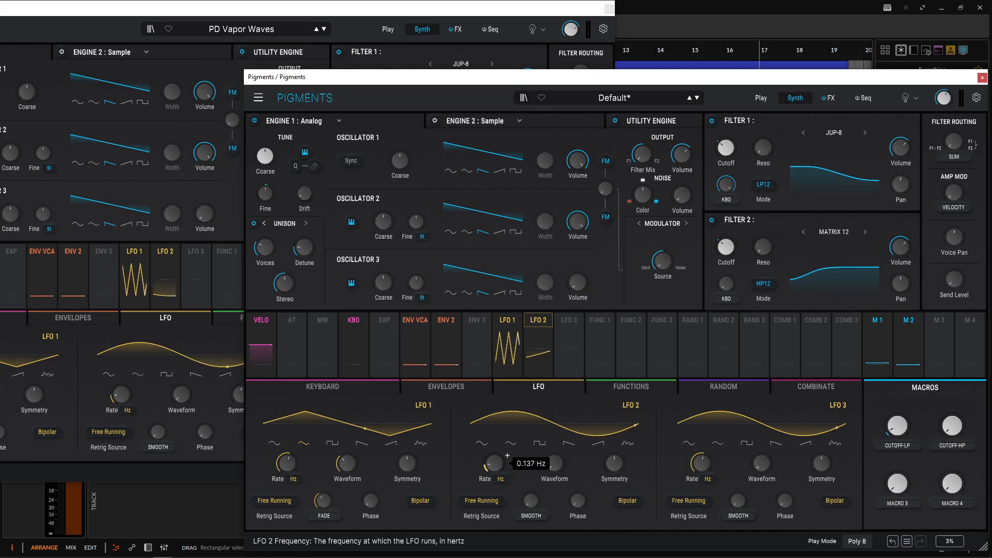
left_click_drag(484, 465, 484, 452)
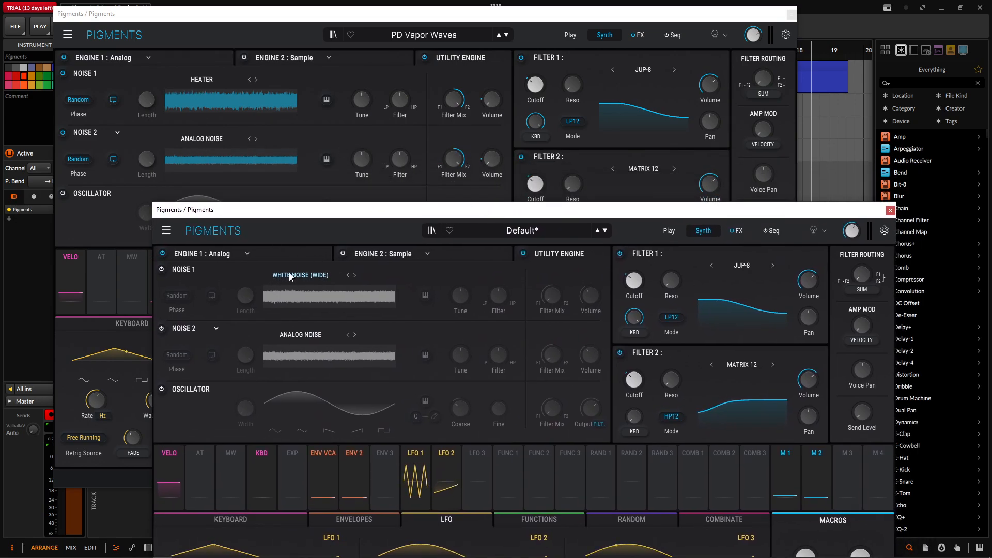
Load the Heater sample into Engine 2's Noise 1.
left_click(300, 275)
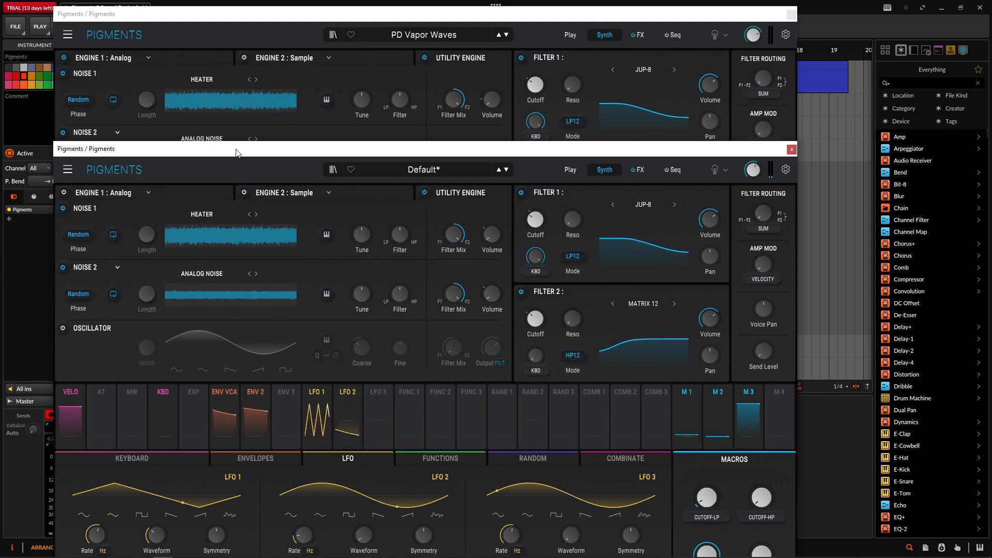
Switch to the effects page to view the FX A chain.
left_click(63, 208)
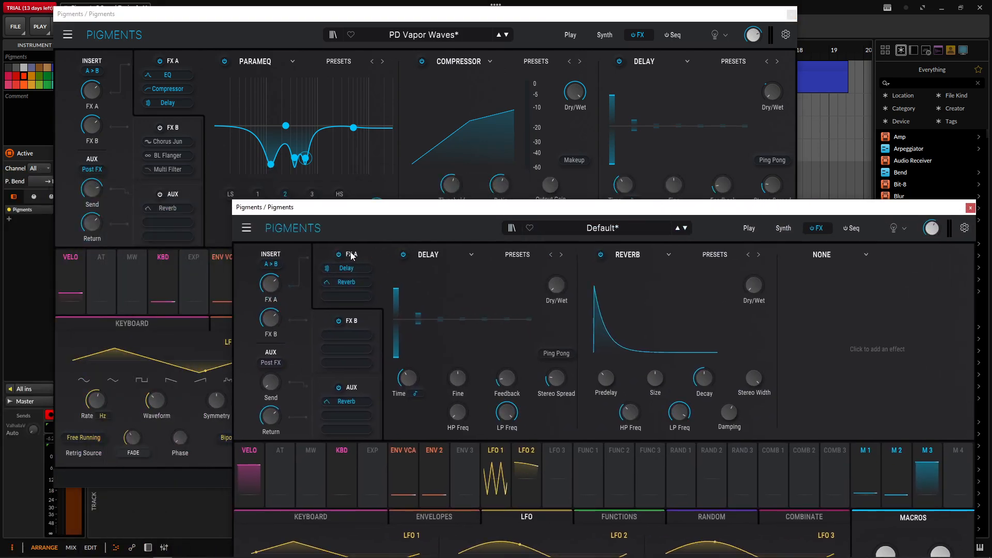
Show the PD Vapor Waves reference patch's FX page with its insert and aux effects.
left_click(352, 254)
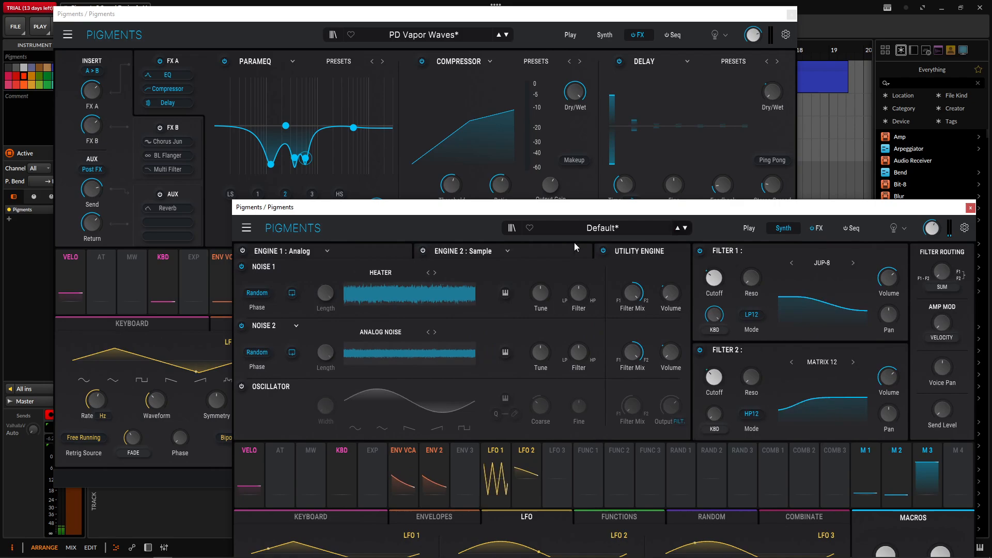
Move the Default ParamEQ's Peak 1 lower in frequency and cut its gain deeply.
left_click(818, 228)
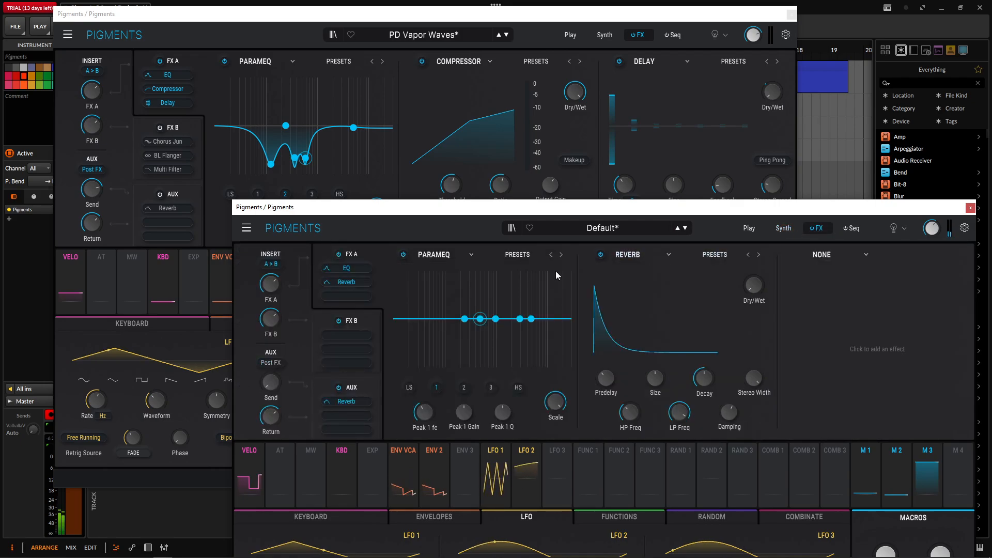
left_click_drag(480, 319, 451, 320)
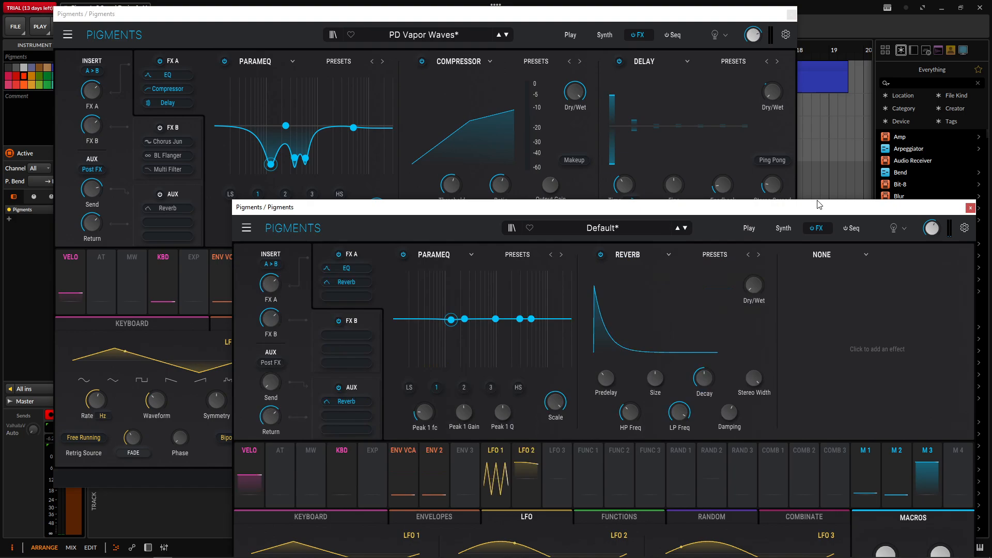
left_click_drag(423, 413, 424, 393)
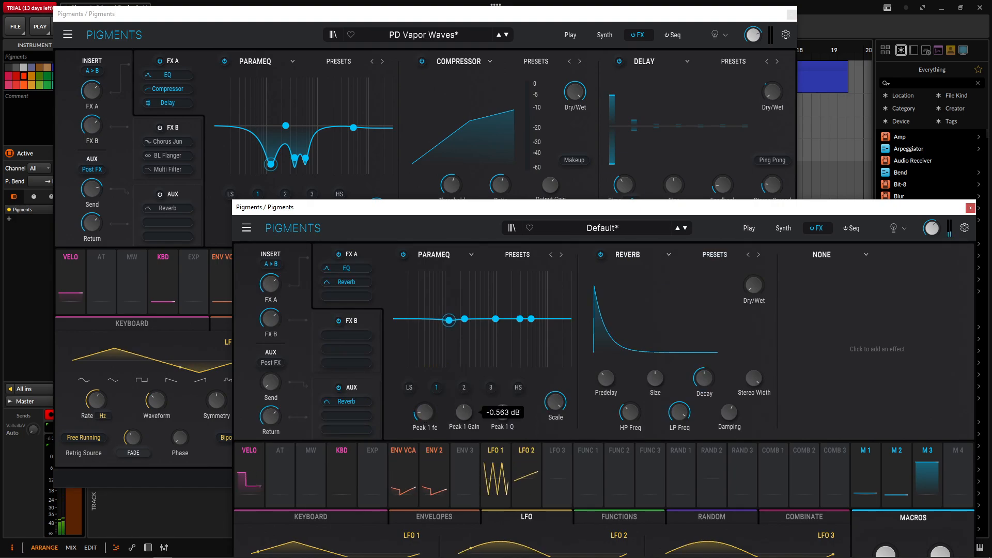
left_click_drag(464, 322, 463, 292)
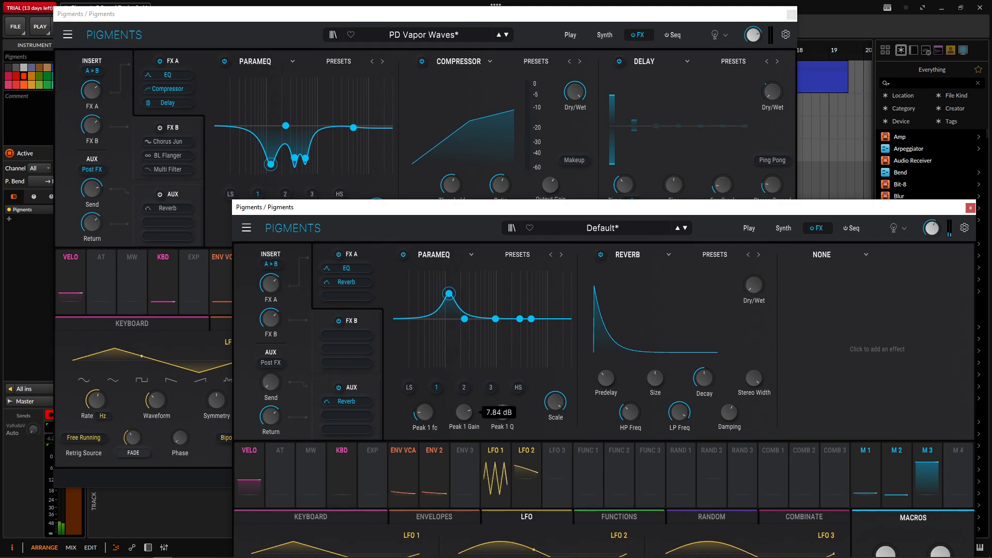
left_click_drag(463, 411, 463, 430)
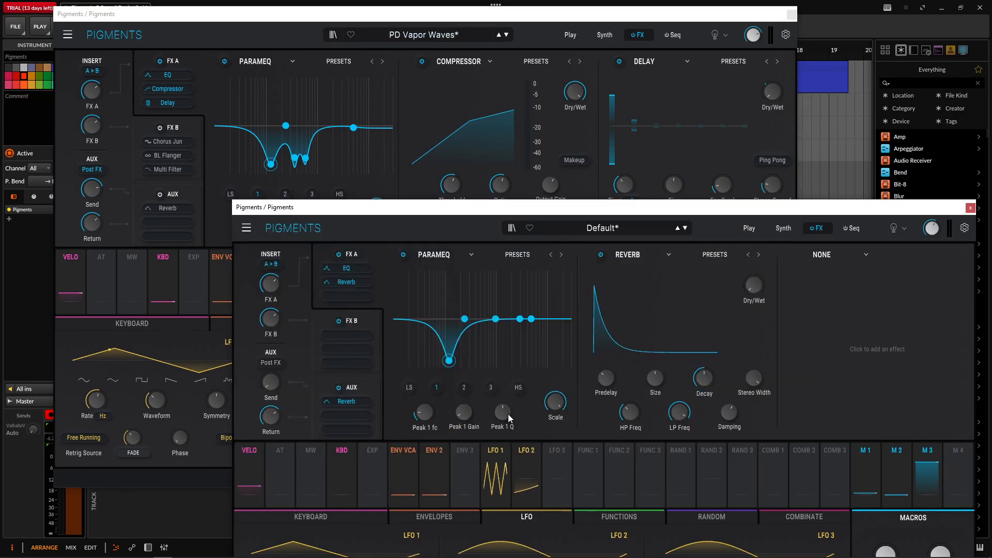
left_click(970, 208)
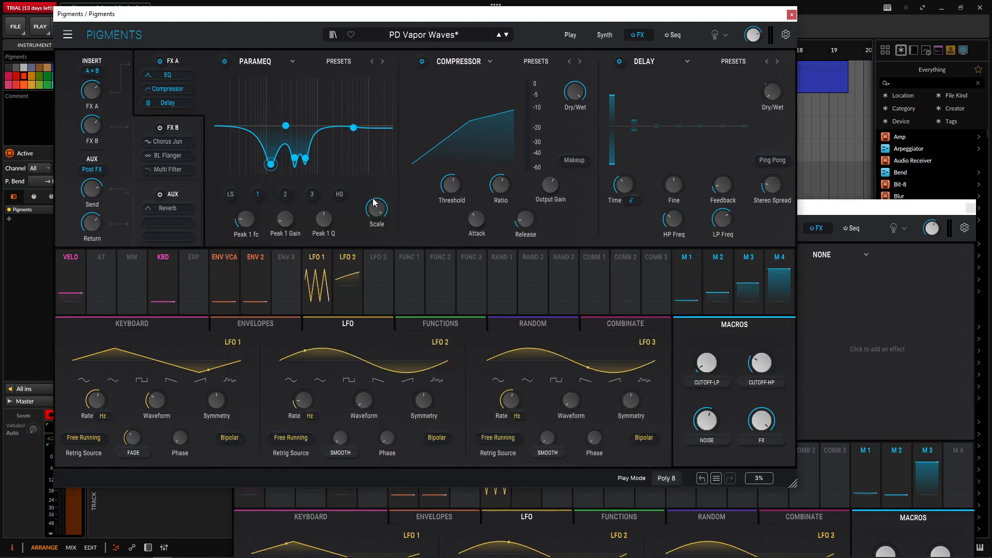
Set ParamEQ Peak 2 to about 386 Hz with a deep gain cut.
left_click_drag(245, 222, 245, 215)
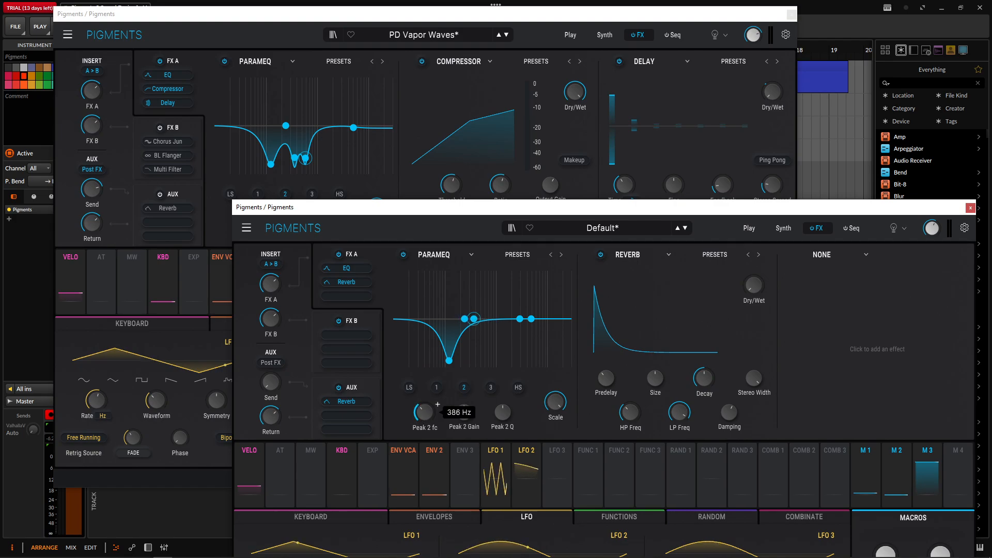
left_click_drag(471, 319, 482, 319)
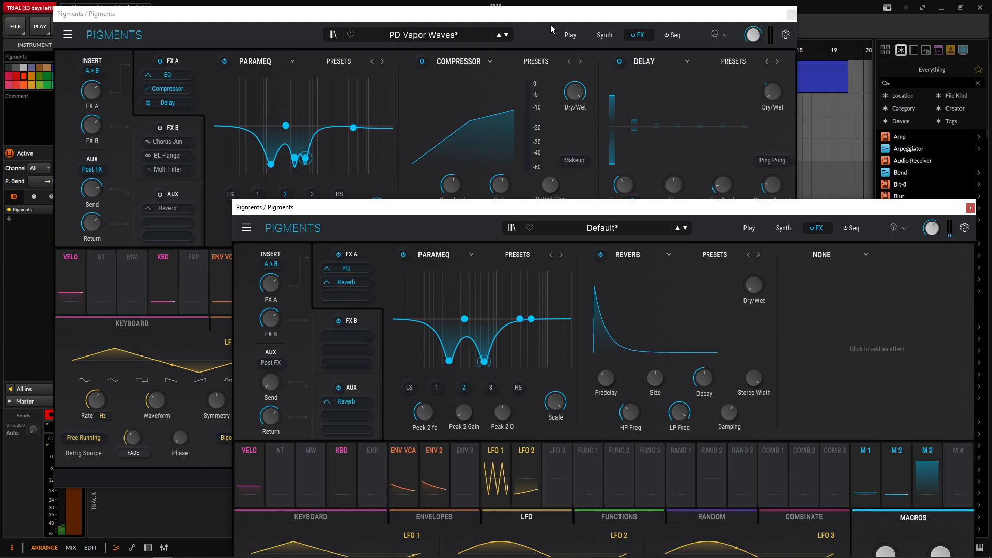
left_click(970, 208)
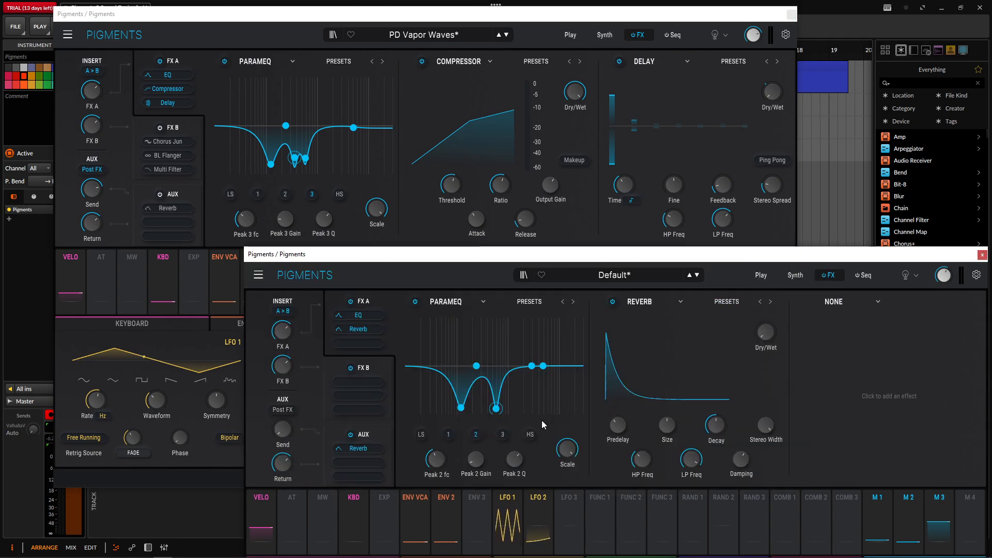
Set ParamEQ Peak 3 to about 346 Hz, cut its gain and raise Q to about 3.
left_click_drag(535, 366, 508, 365)
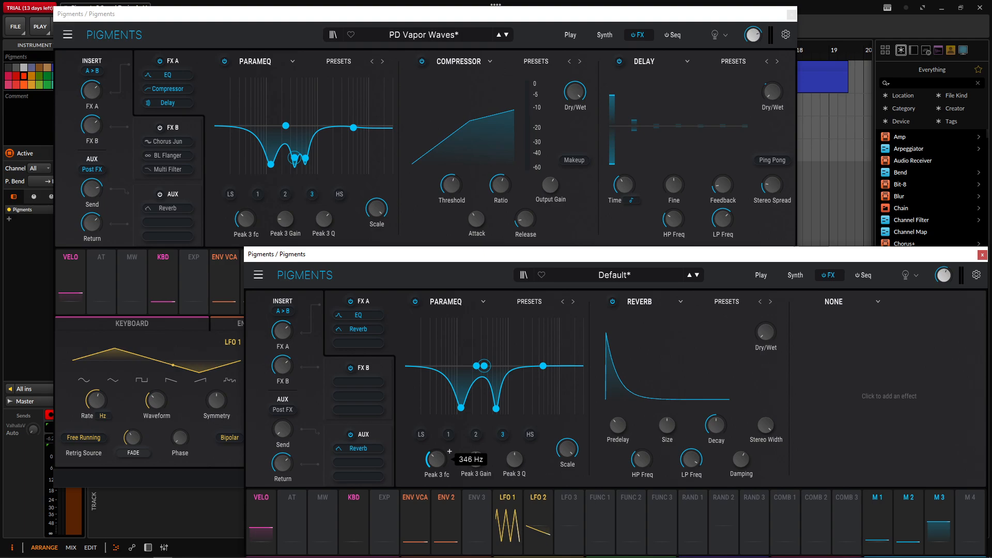
left_click_drag(434, 459, 435, 454)
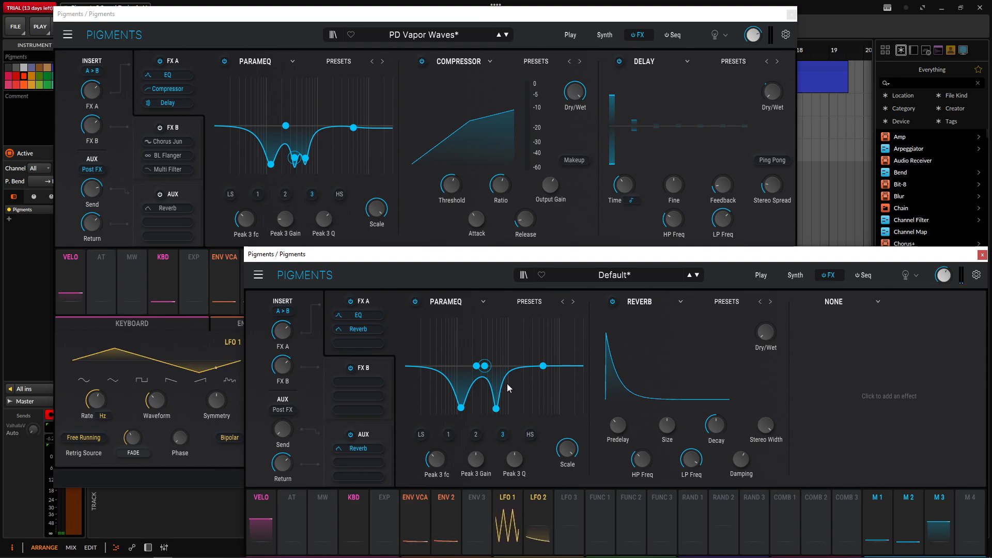
left_click_drag(484, 366, 484, 397)
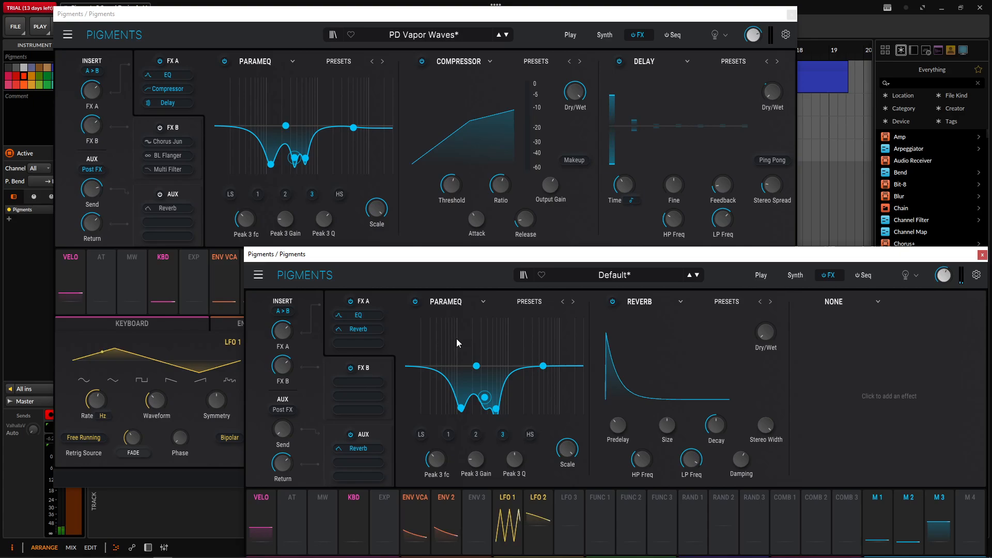
left_click_drag(566, 453, 566, 446)
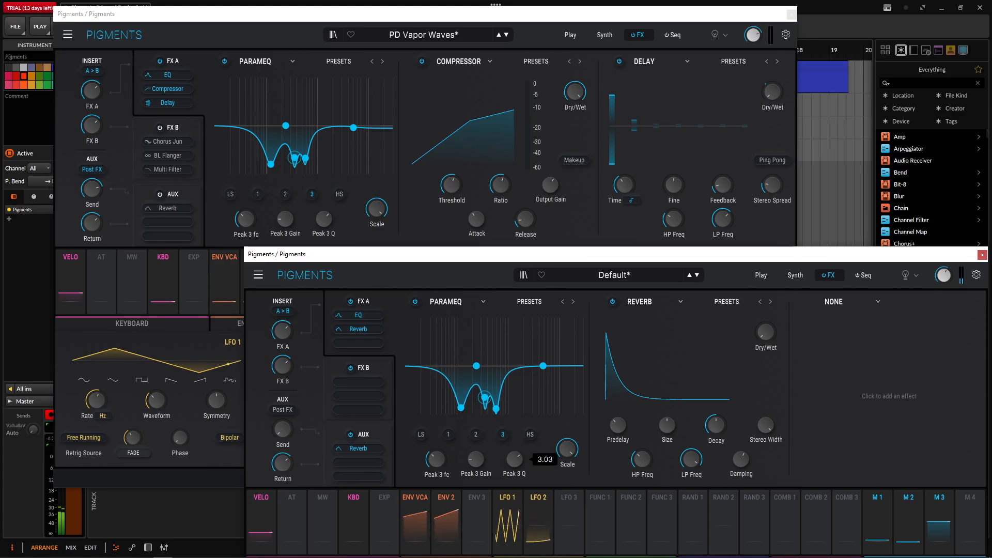
mouse_move(563, 413)
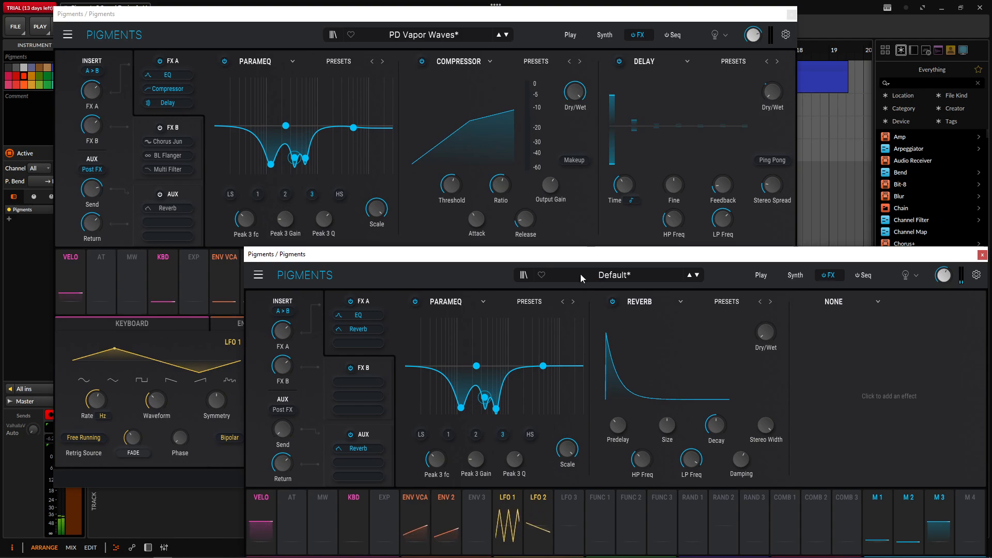
mouse_move(509, 330)
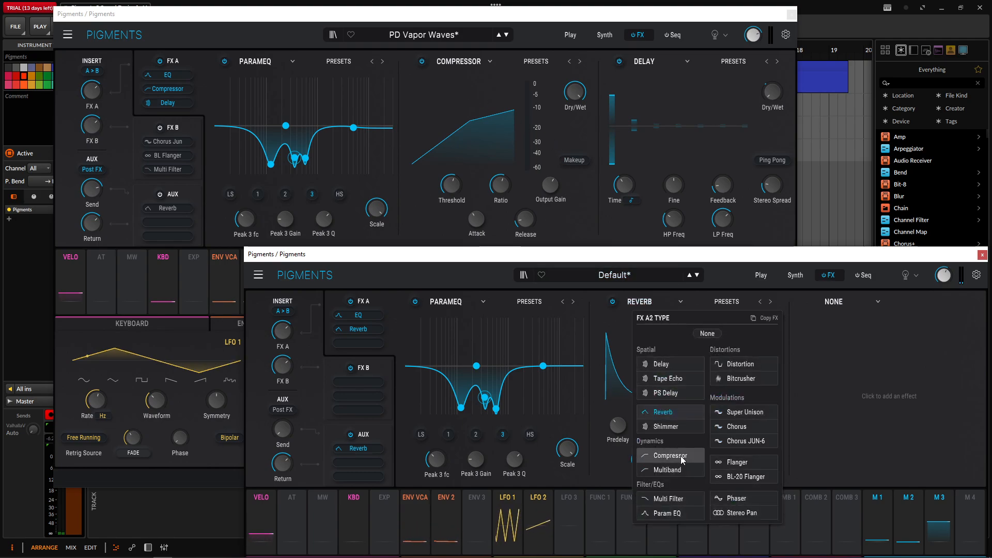
Swap FX A slot 2 to Compressor with threshold about -15 dB and output gain about 2.9 dB.
left_click(666, 456)
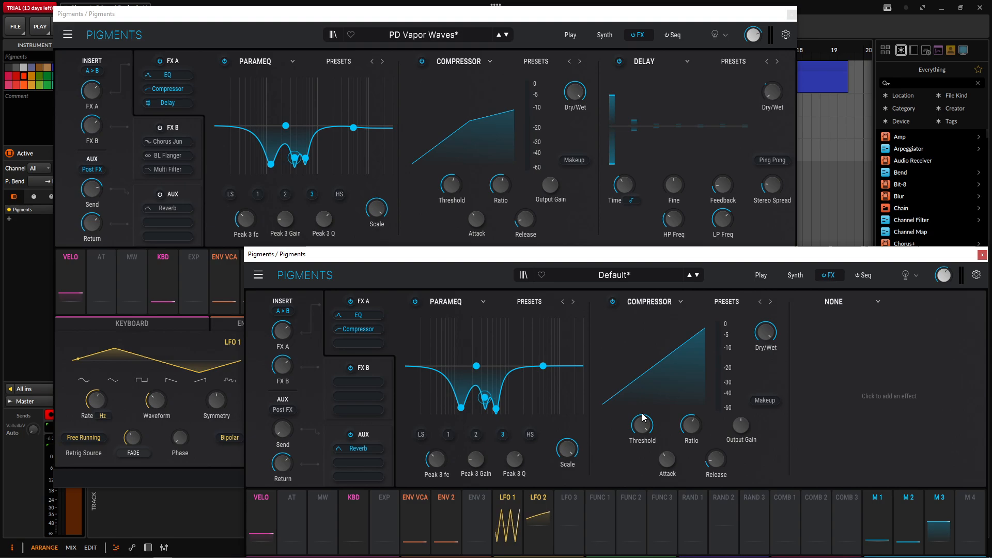
left_click_drag(642, 425, 642, 411)
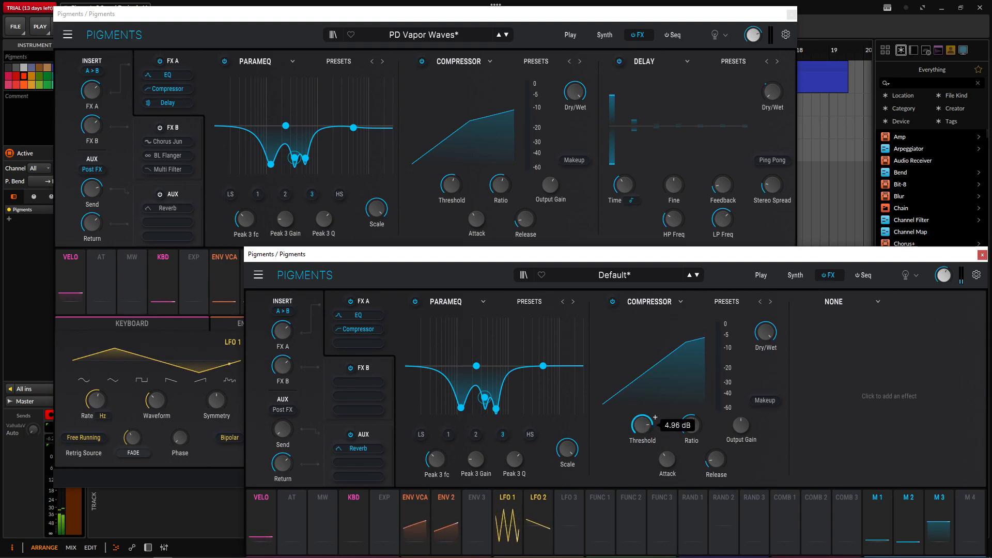
left_click_drag(641, 424, 640, 456)
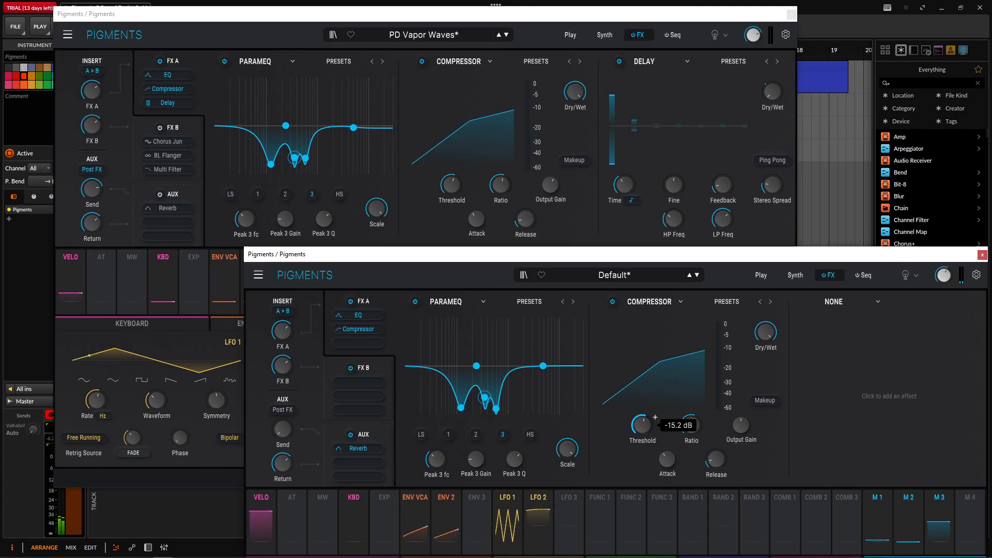
left_click_drag(642, 424, 647, 420)
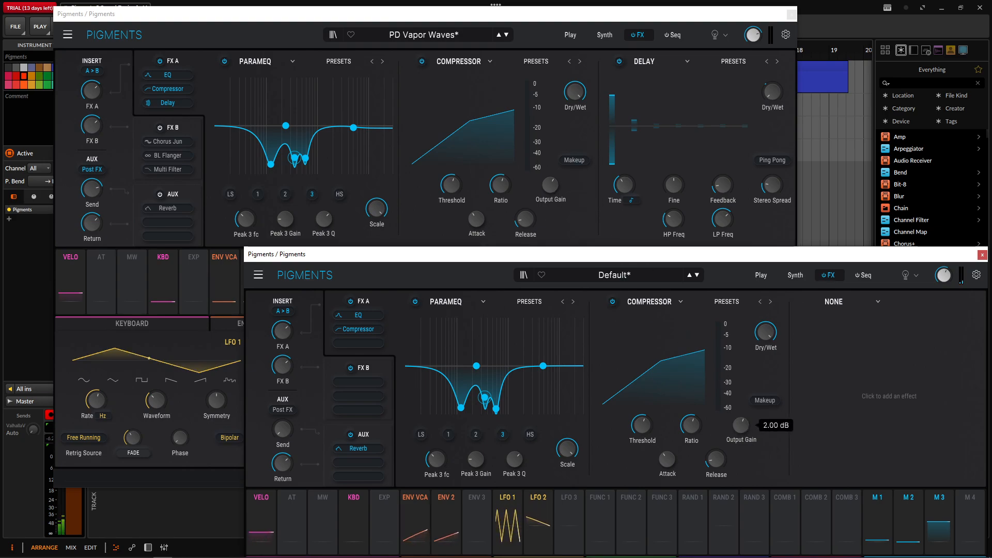
left_click_drag(739, 425, 741, 418)
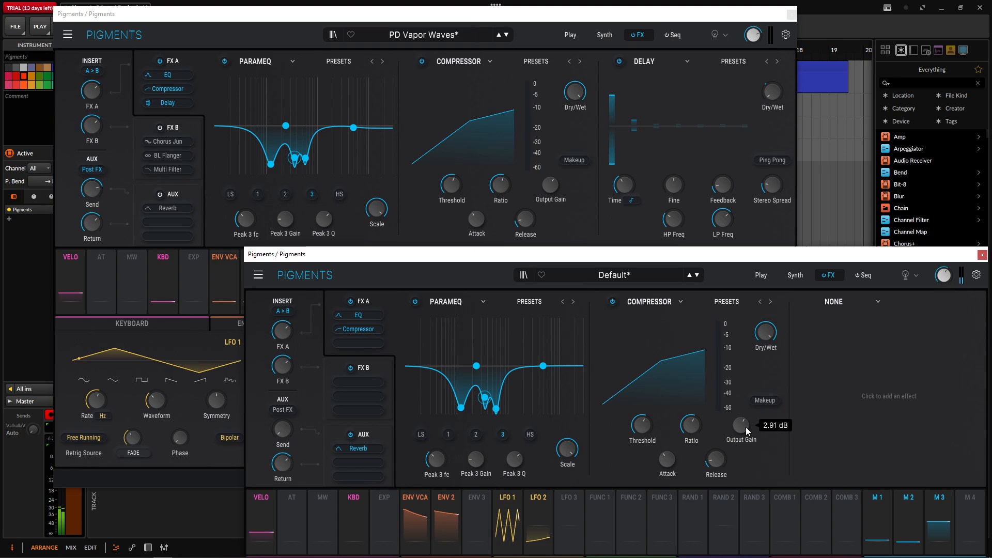
mouse_move(730, 415)
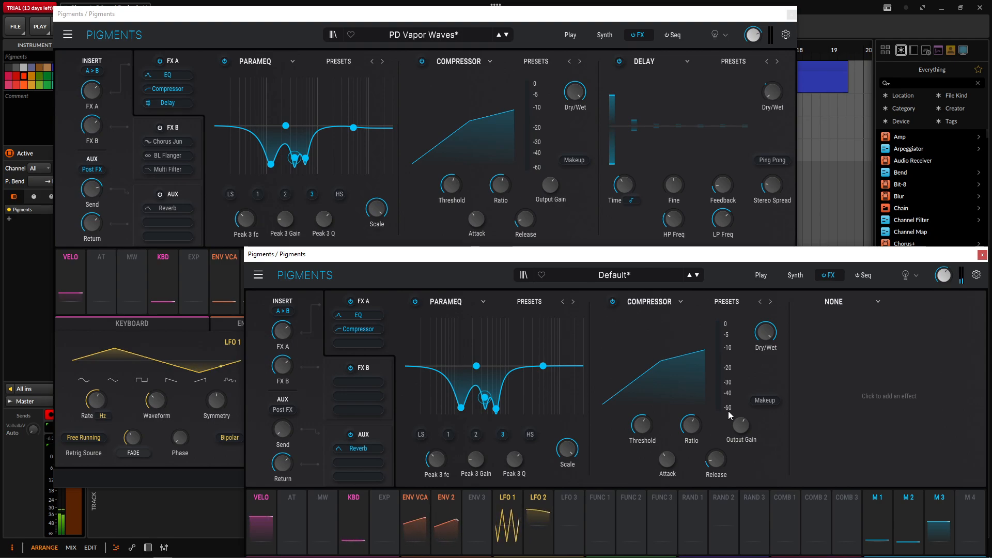
mouse_move(445, 191)
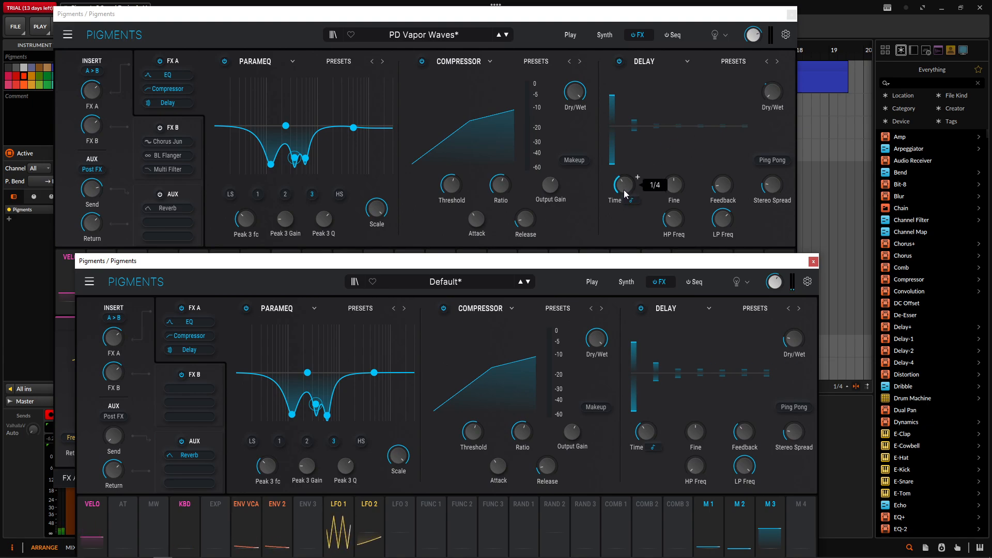
mouse_move(655, 249)
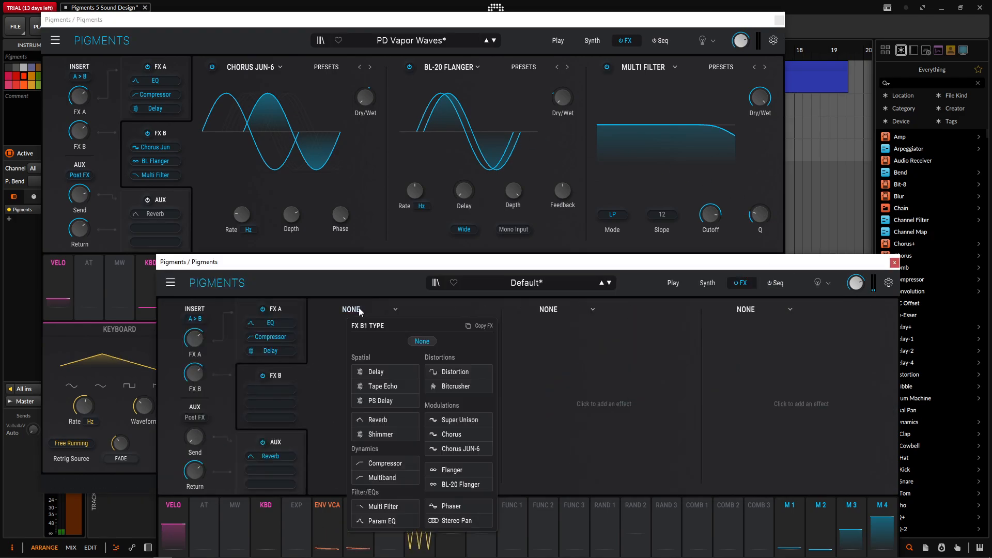
Insert Chorus JUN-6 into the first FX B slot.
left_click(457, 449)
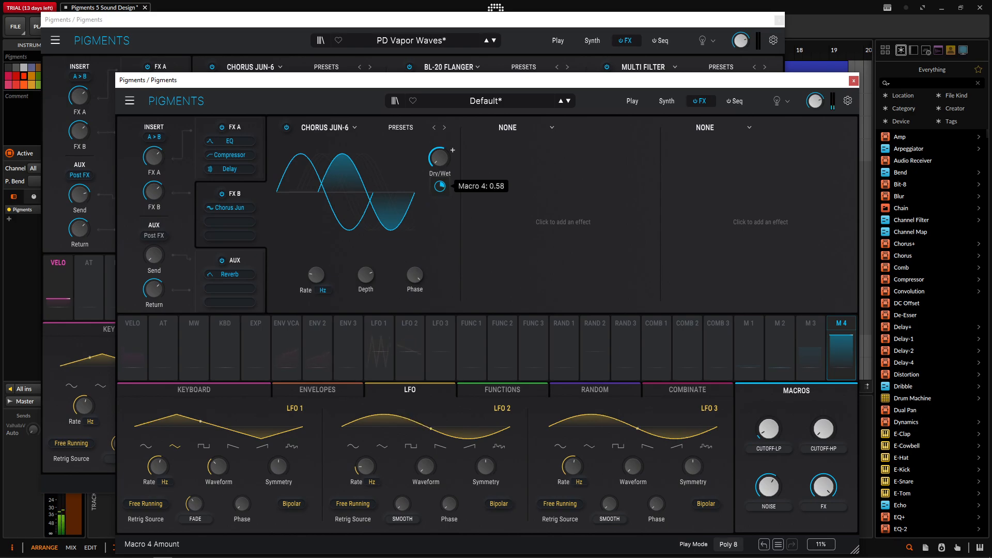
mouse_move(454, 198)
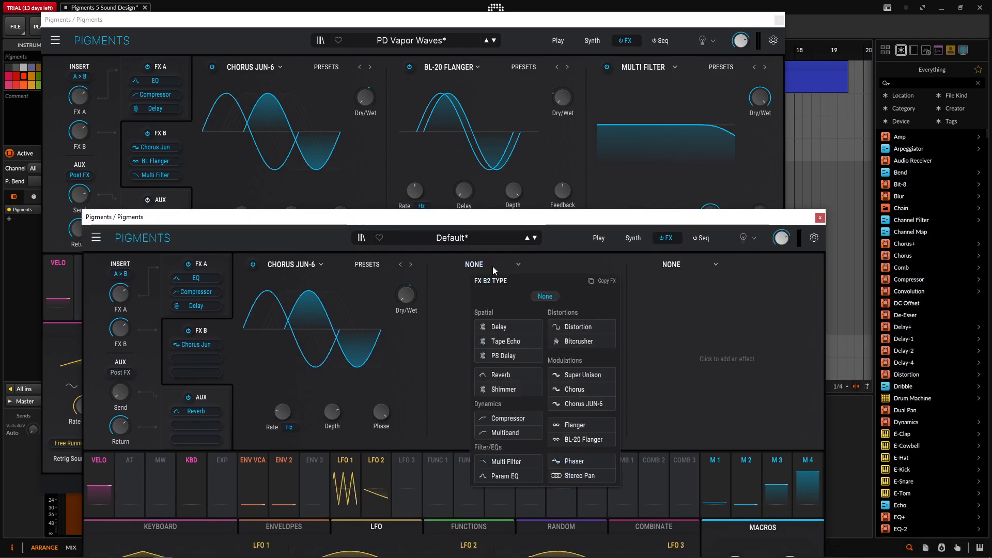
mouse_move(598, 440)
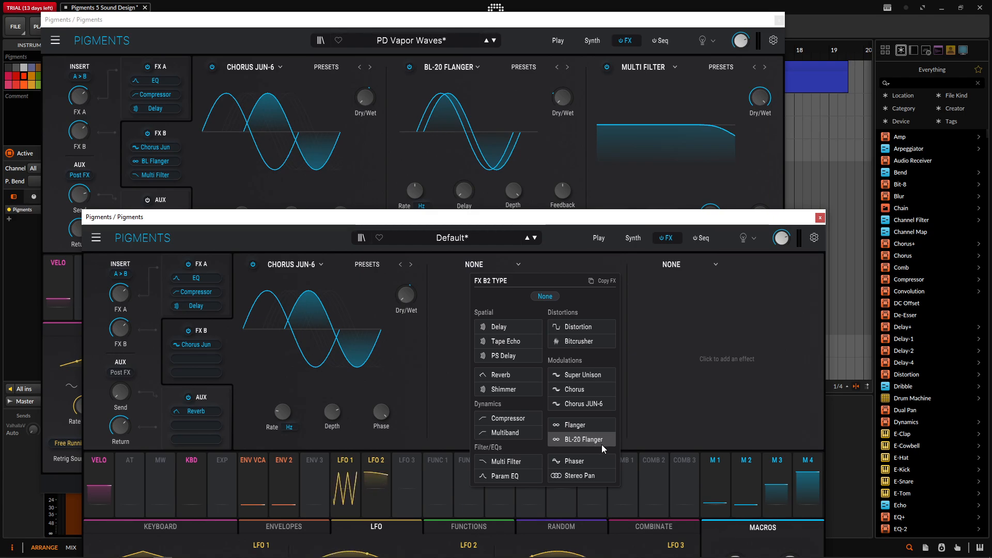
Insert BL-20 Flanger into the second FX B slot.
left_click(581, 439)
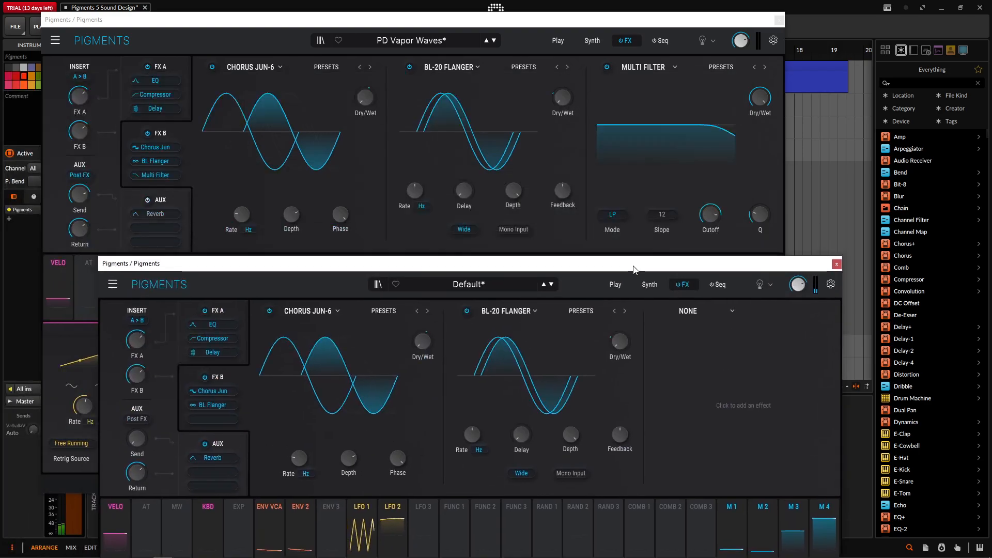
Put a Multi Filter in the third FX B slot with cutoff lowered to about 5111 Hz.
left_click_drag(635, 268, 653, 251)
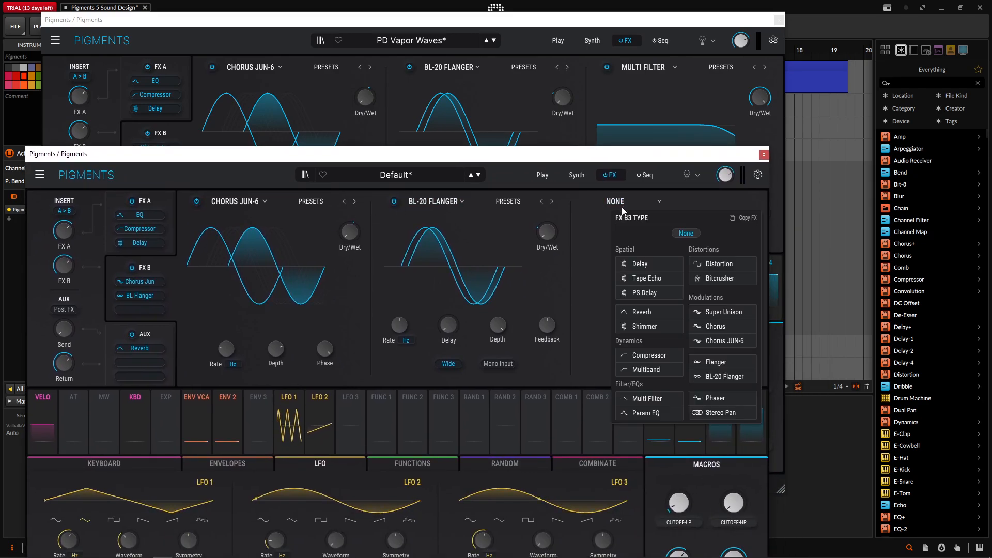
left_click(648, 398)
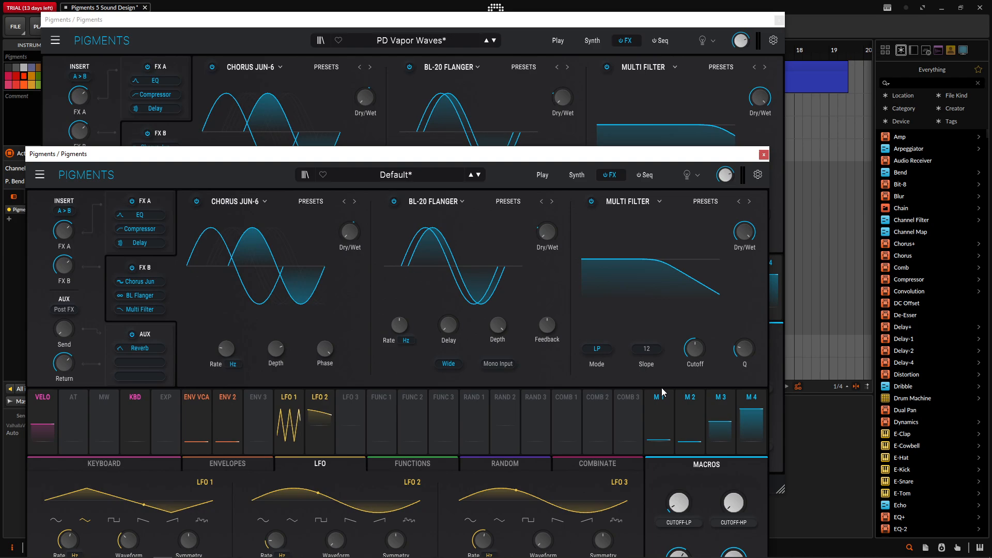
left_click(591, 201)
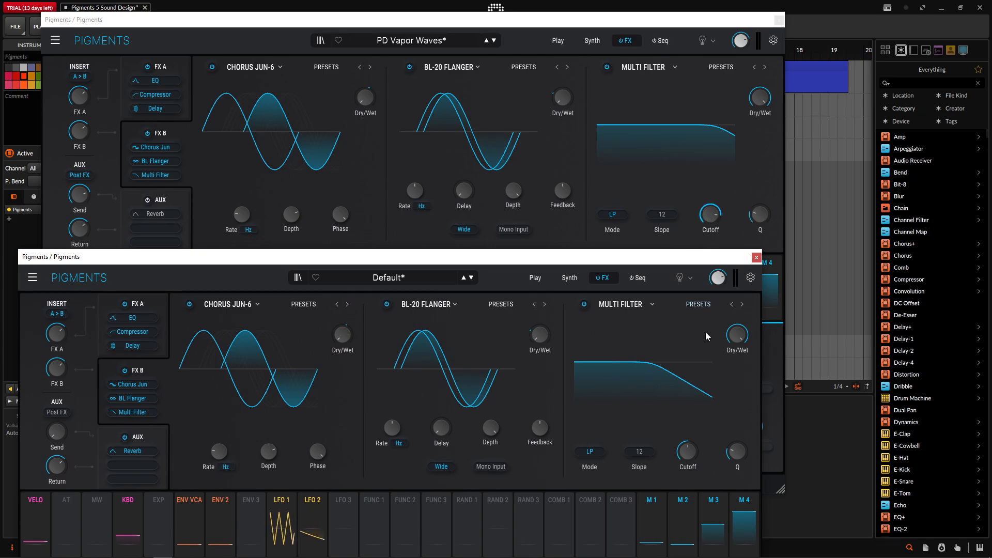
left_click_drag(687, 451, 688, 437)
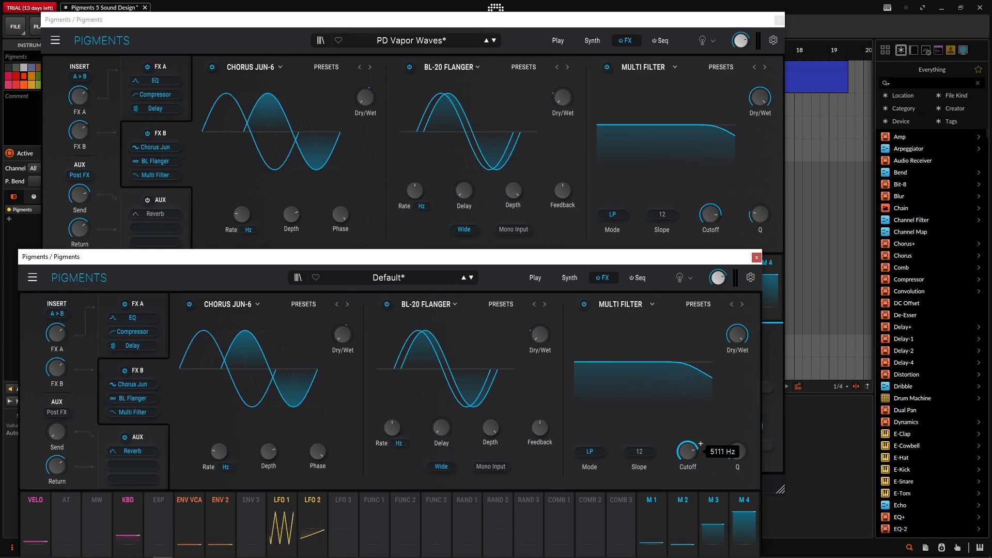
left_click_drag(687, 451, 688, 431)
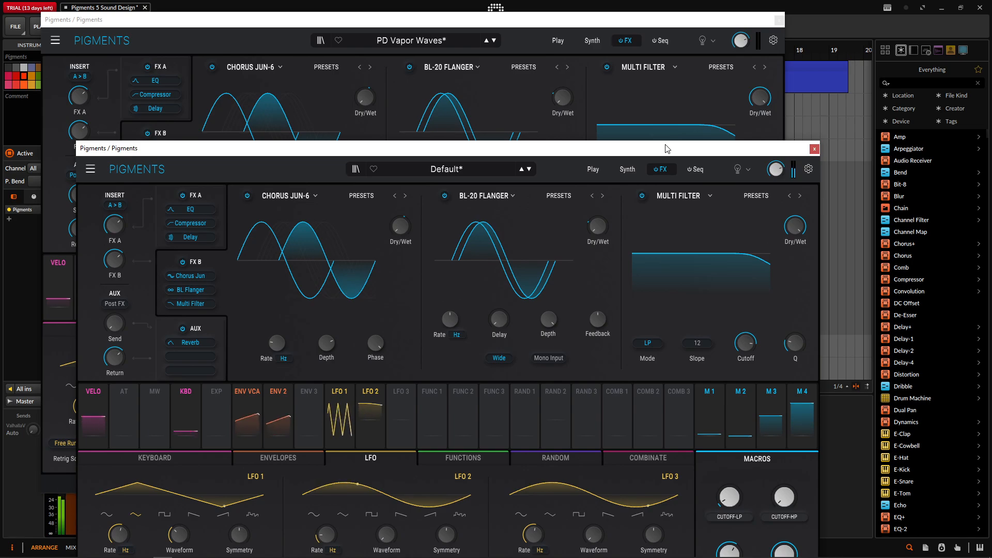
mouse_move(588, 155)
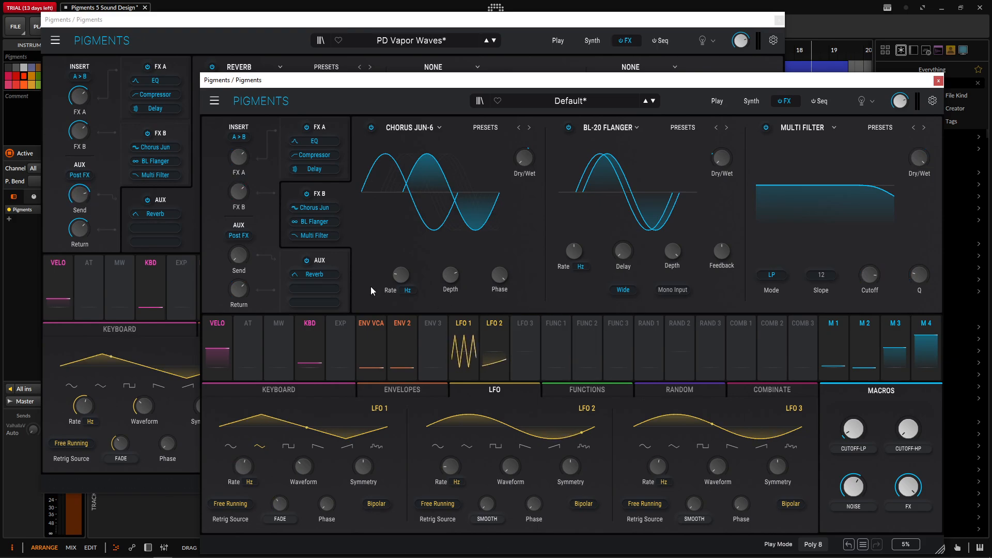
mouse_move(903, 370)
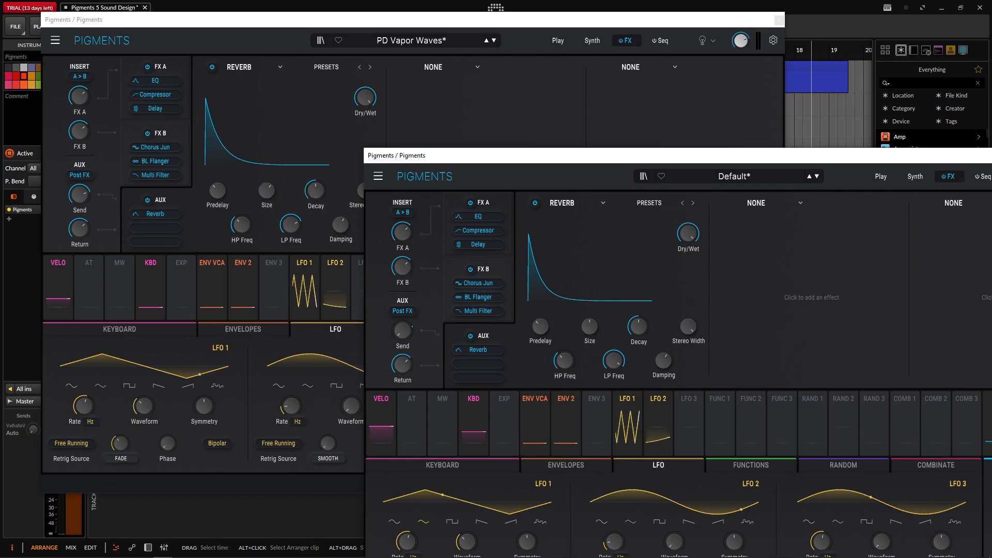
Raise the Default patch's AUX Reverb size to 1.24.
left_click_drag(637, 326, 637, 323)
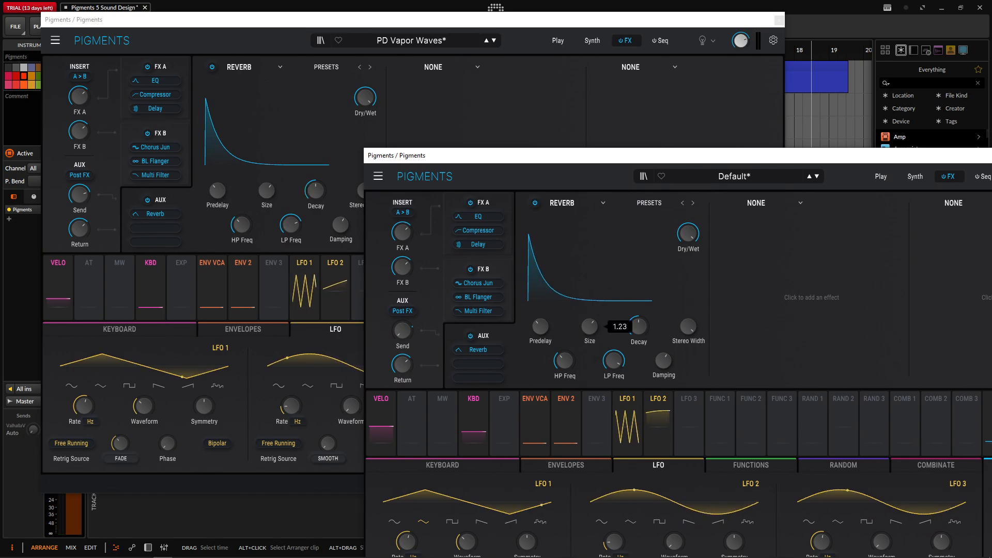
left_click_drag(396, 155, 499, 189)
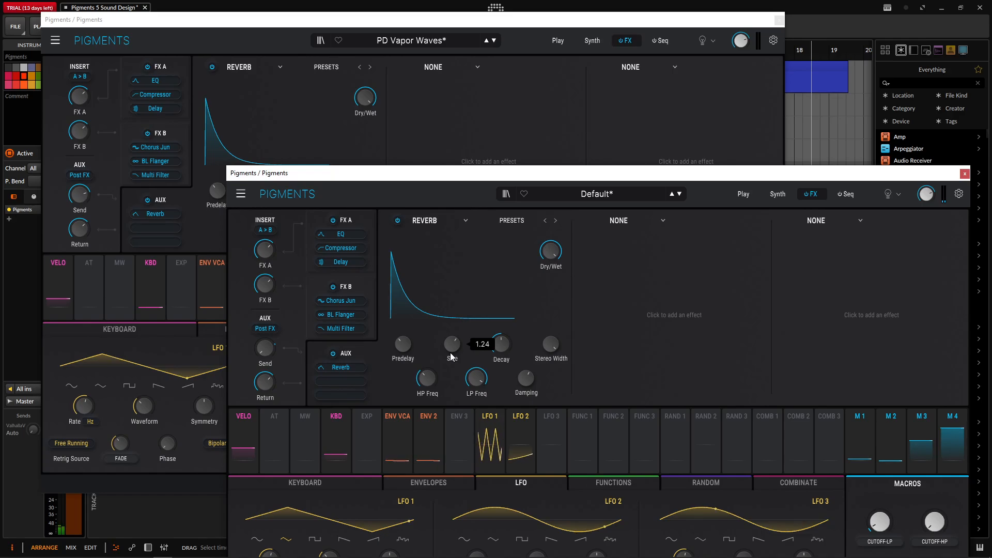
mouse_move(665, 177)
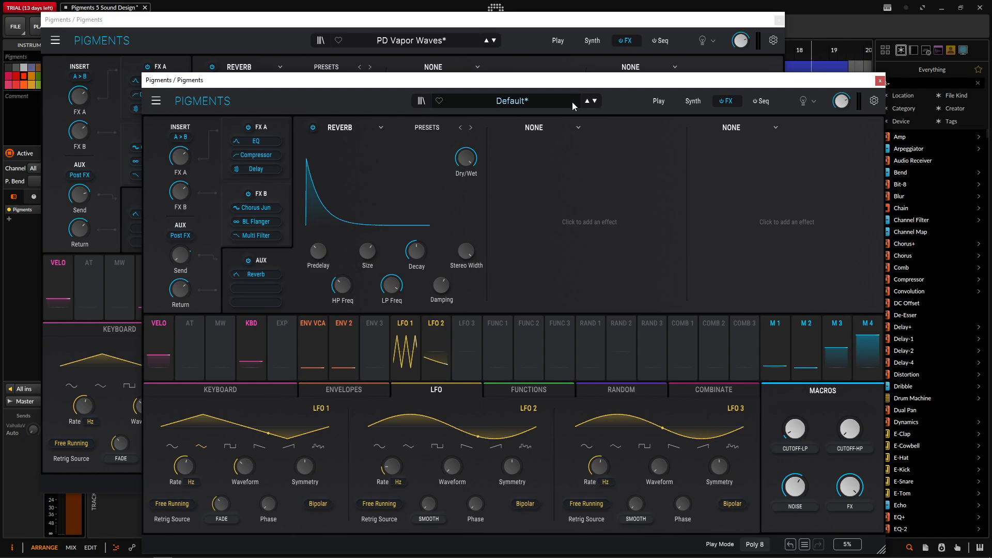
Switch the Default patch to its Synth page showing engines and filters.
left_click(693, 101)
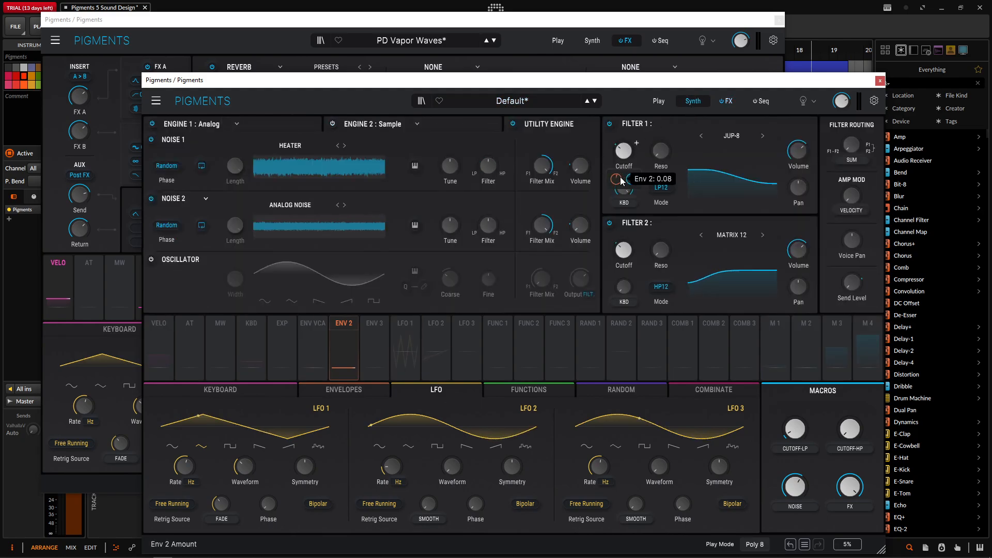